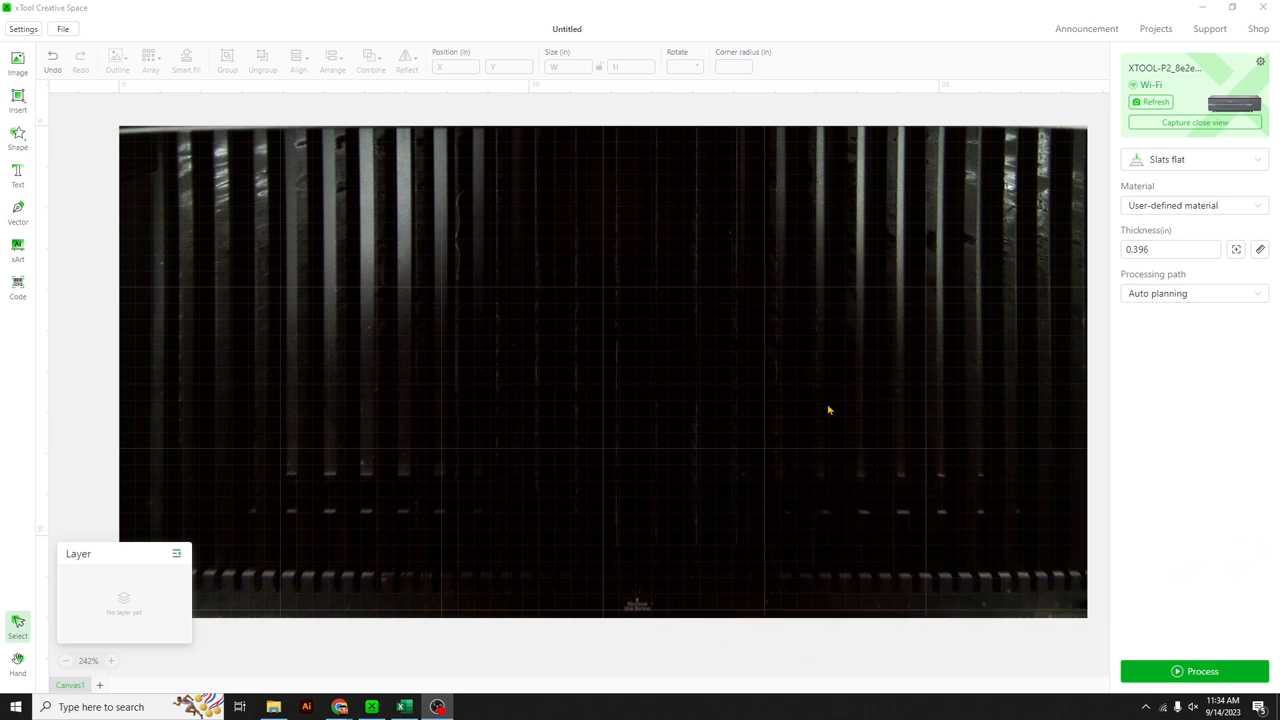
mouse_move(1132, 188)
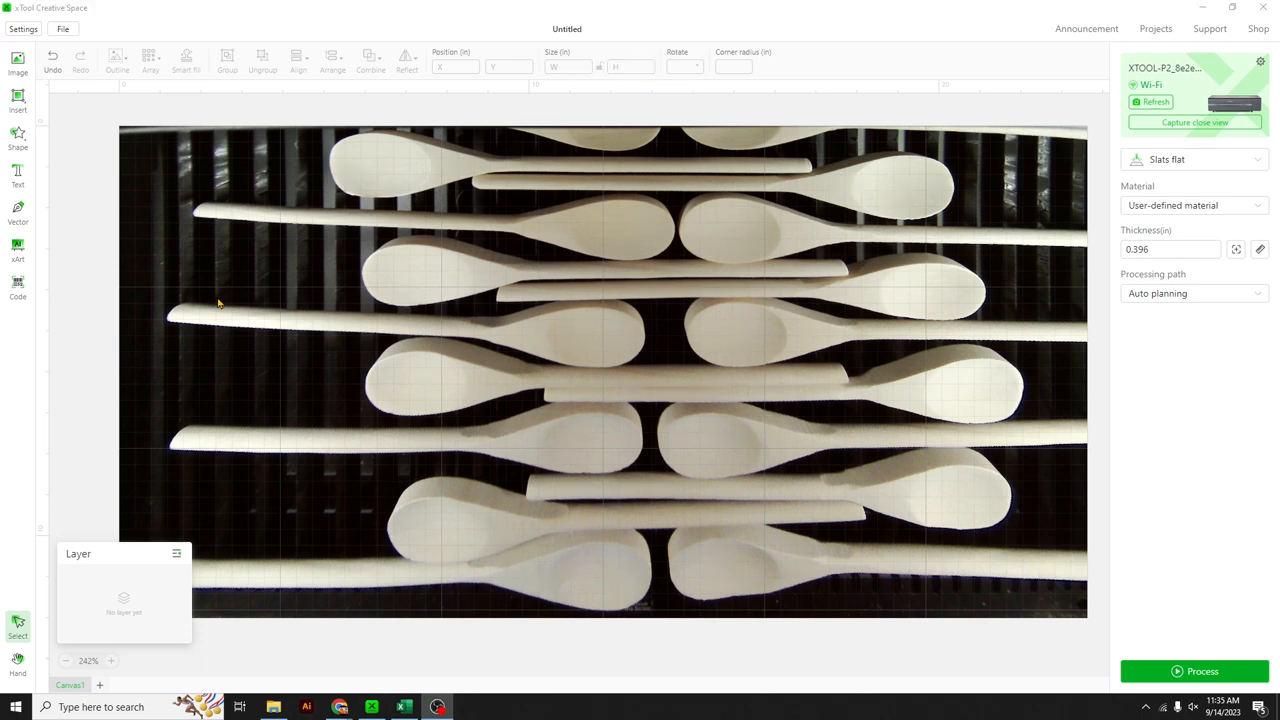
mouse_move(224, 296)
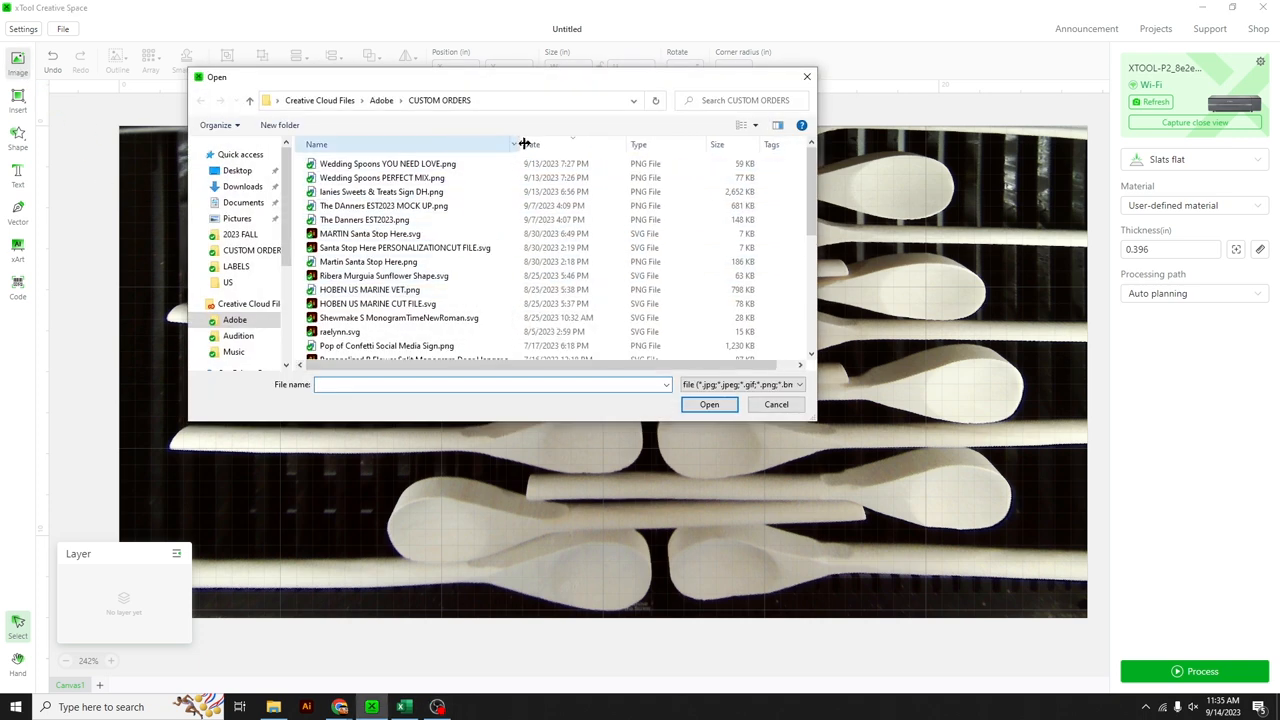
Step: Import 'Wedding Spoons PERFECT MIX.png' onto the canvas over the spoons
left_click(400, 178)
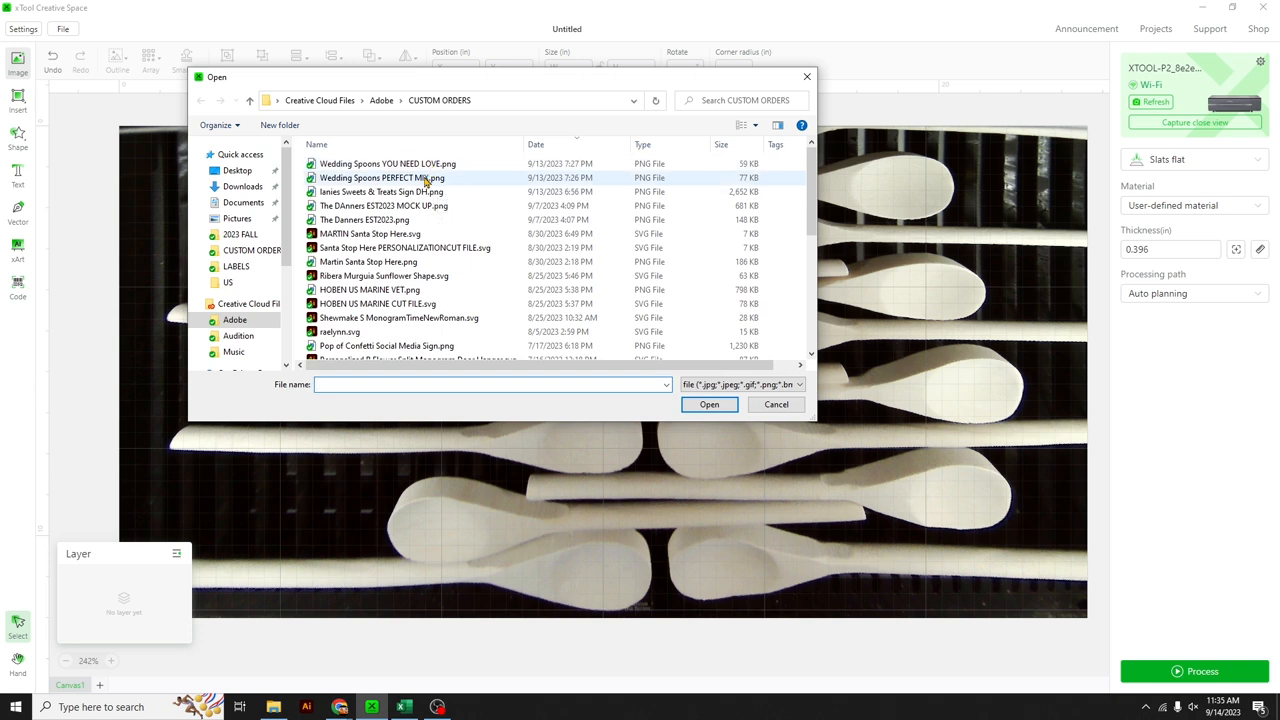
left_click(708, 404)
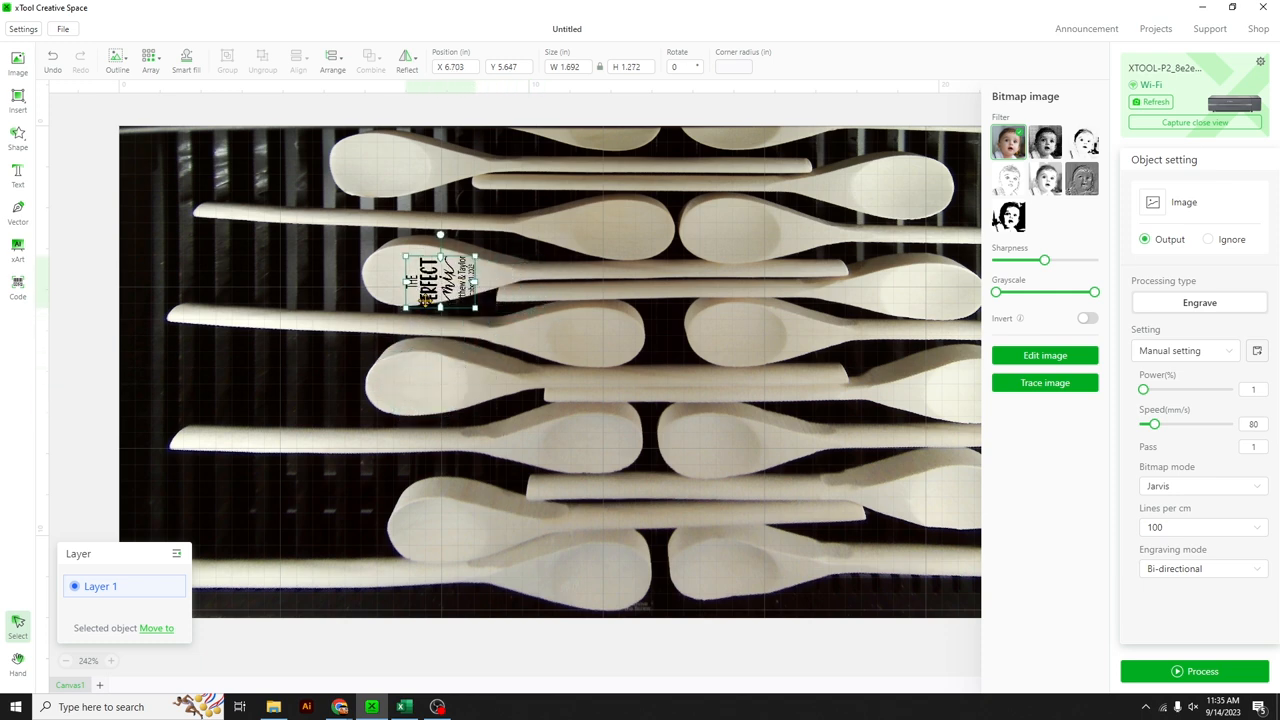
Step: Shrink the Perfect Mix design and seat it on a spoon bowl near the middle of the bed
left_click_drag(440, 280, 450, 310)
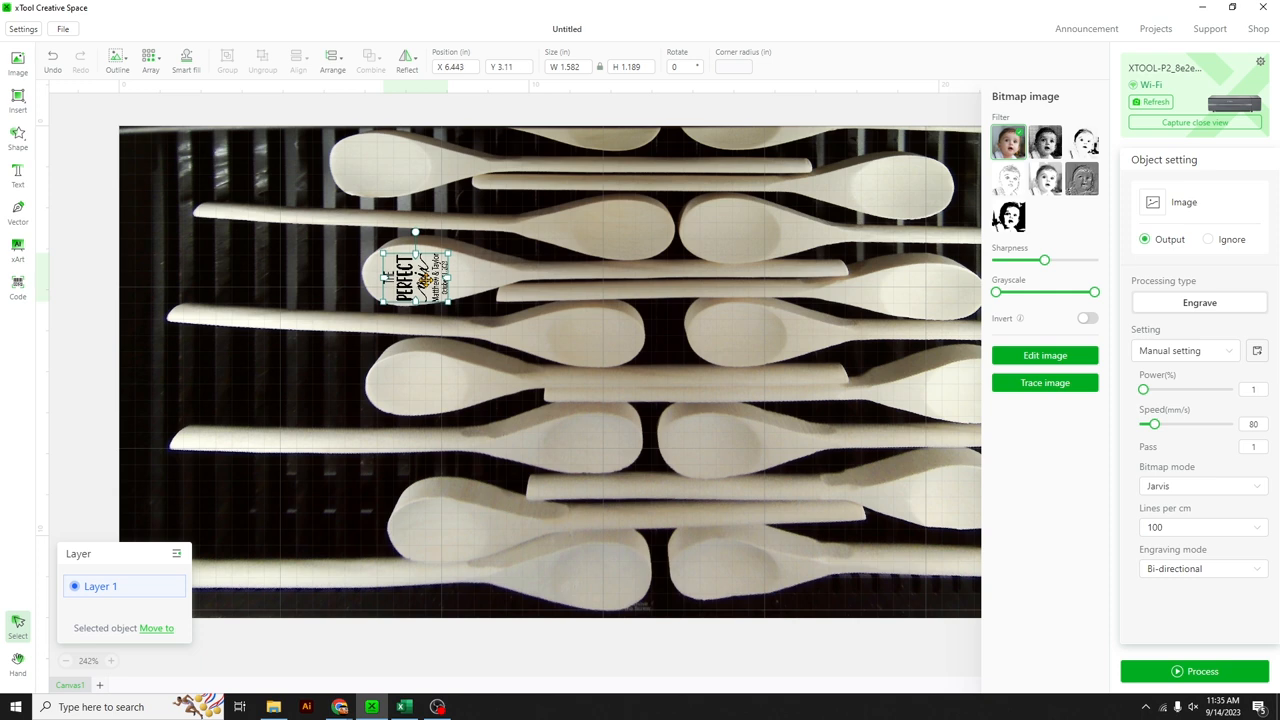
left_click_drag(416, 276, 544, 264)
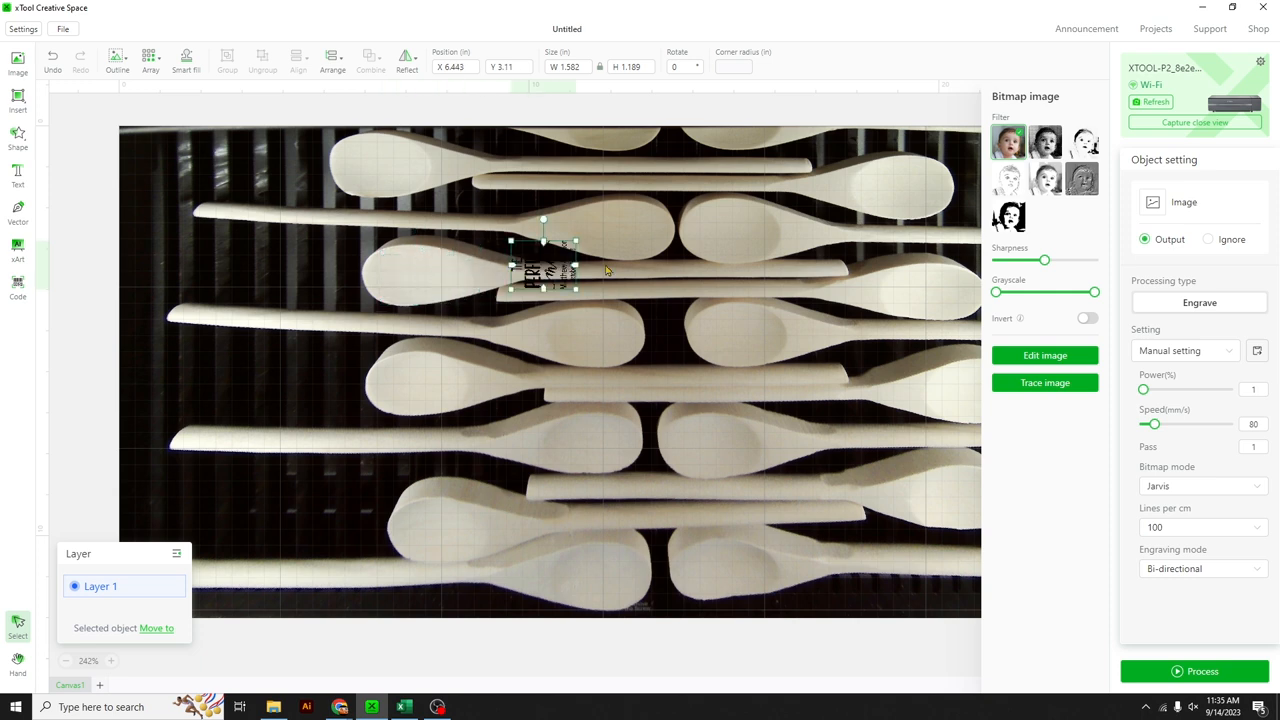
left_click_drag(544, 270, 730, 230)
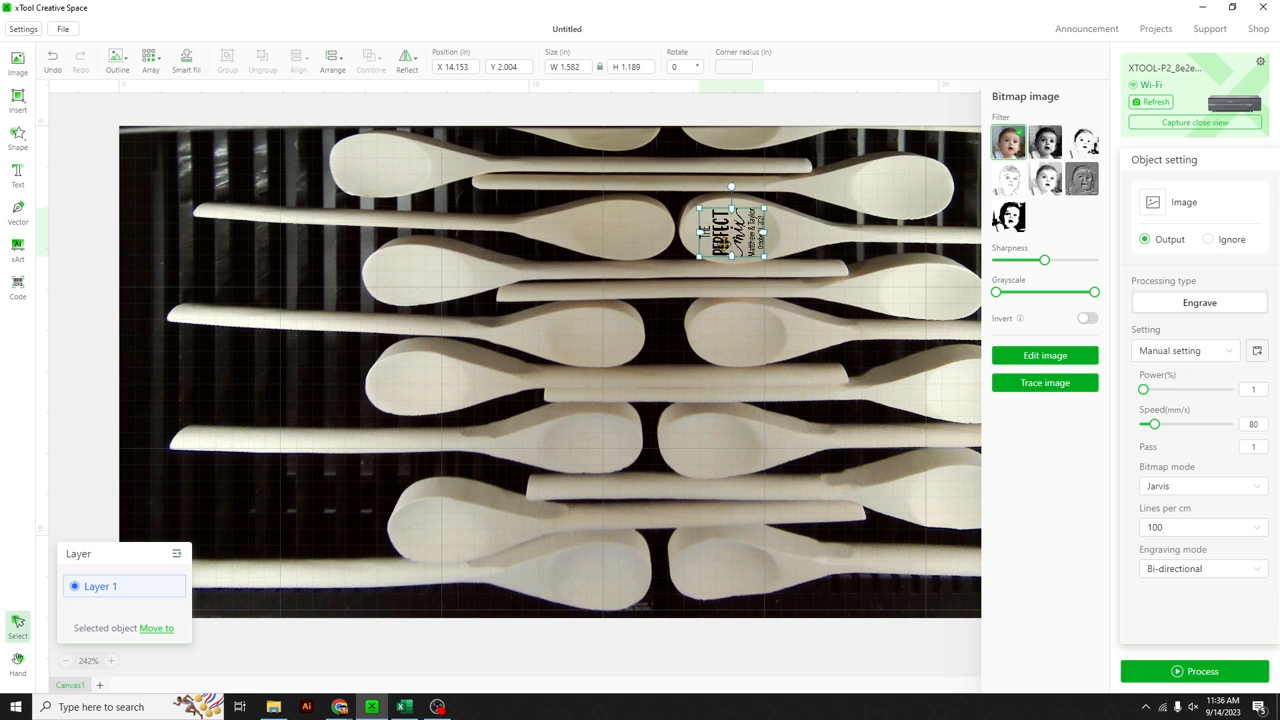
left_click_drag(732, 232, 736, 336)
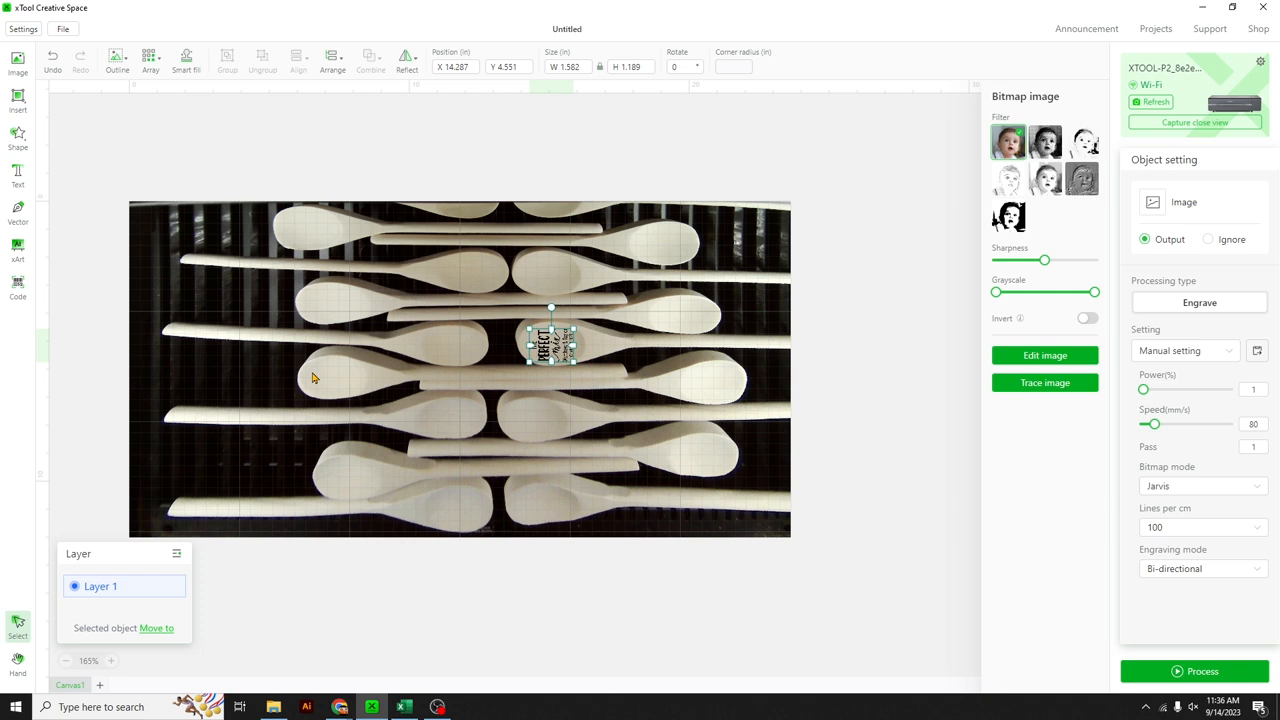
mouse_move(68, 360)
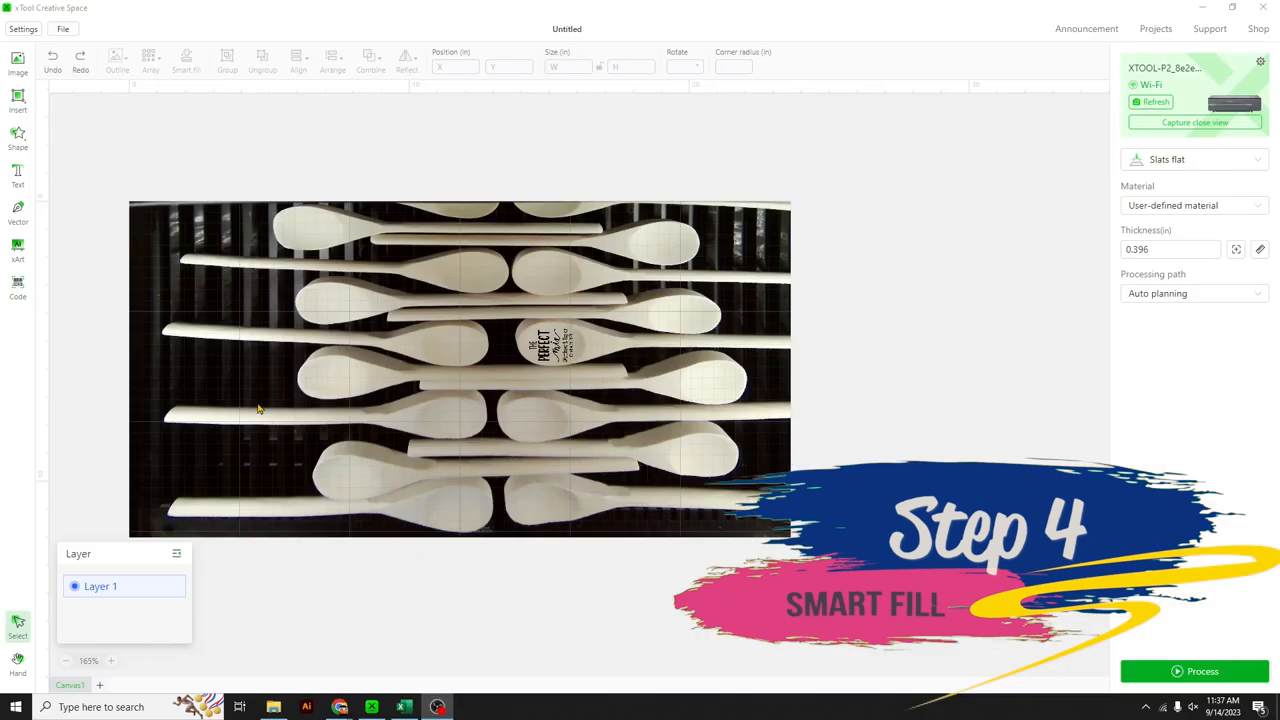
Step: Smart Fill copies of the selected Perfect Mix design onto all detected spoons
left_click(552, 344)
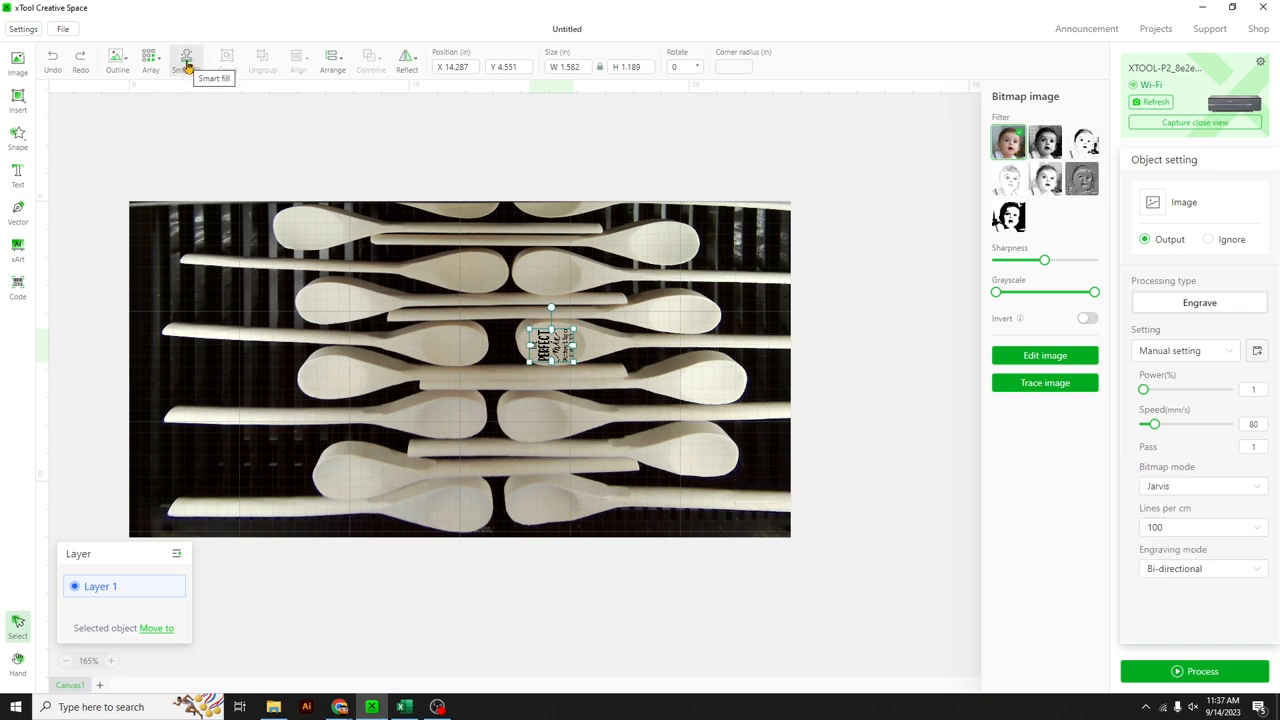
left_click(186, 56)
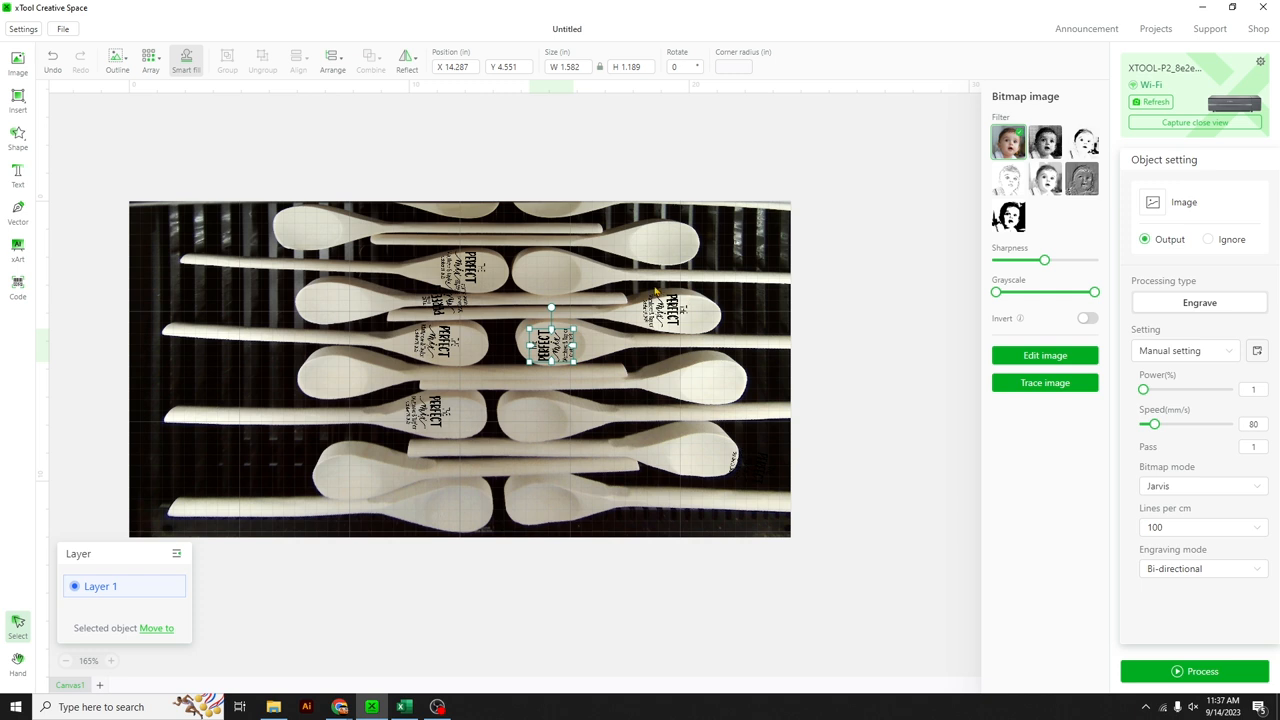
mouse_move(562, 518)
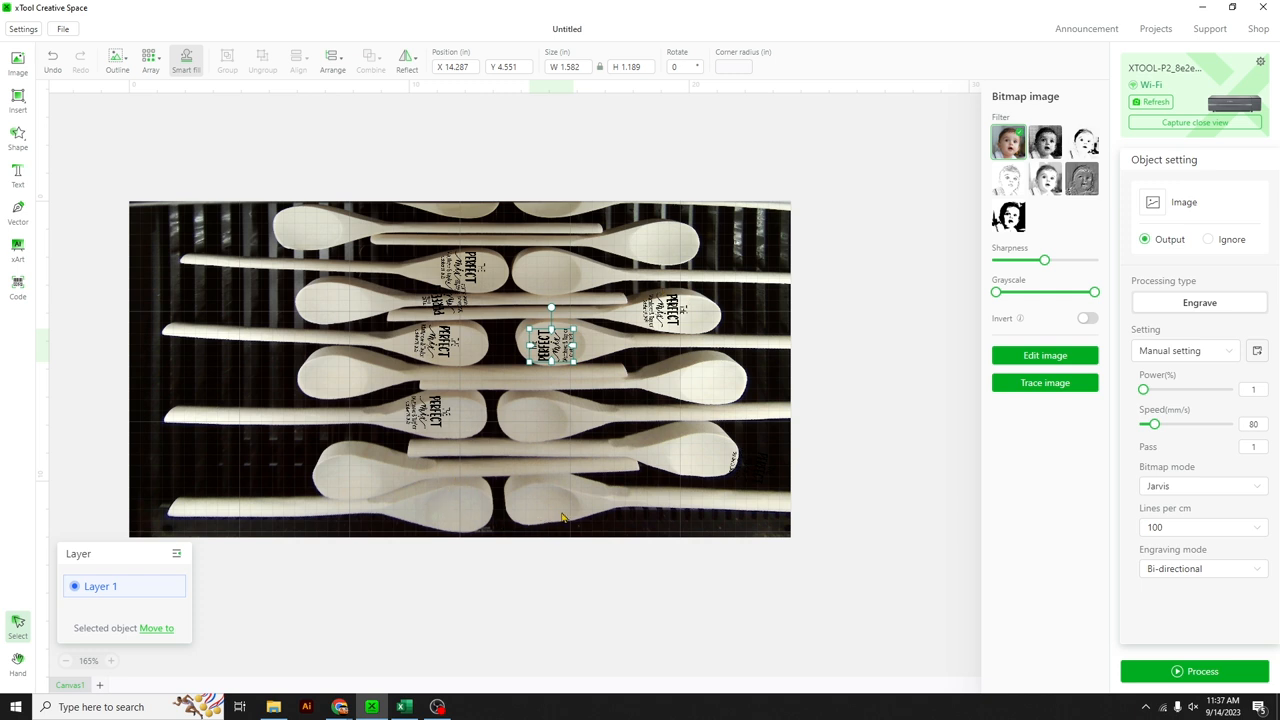
mouse_move(400, 490)
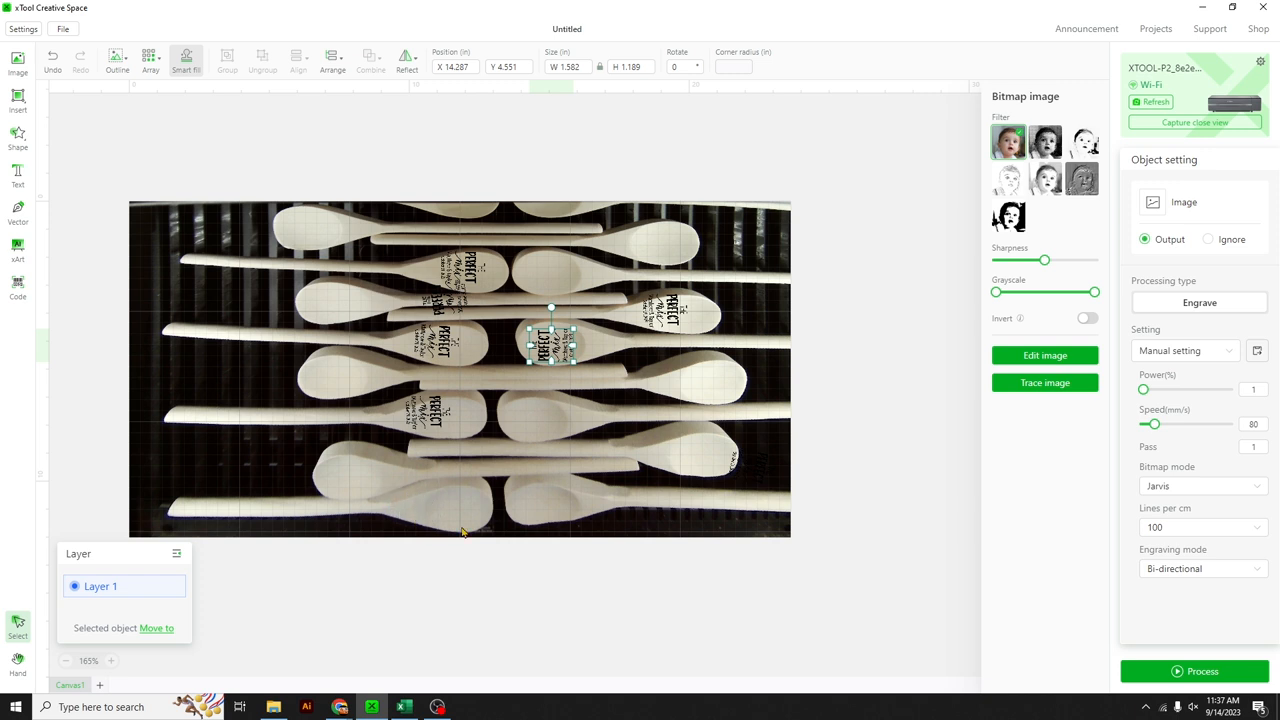
mouse_move(632, 476)
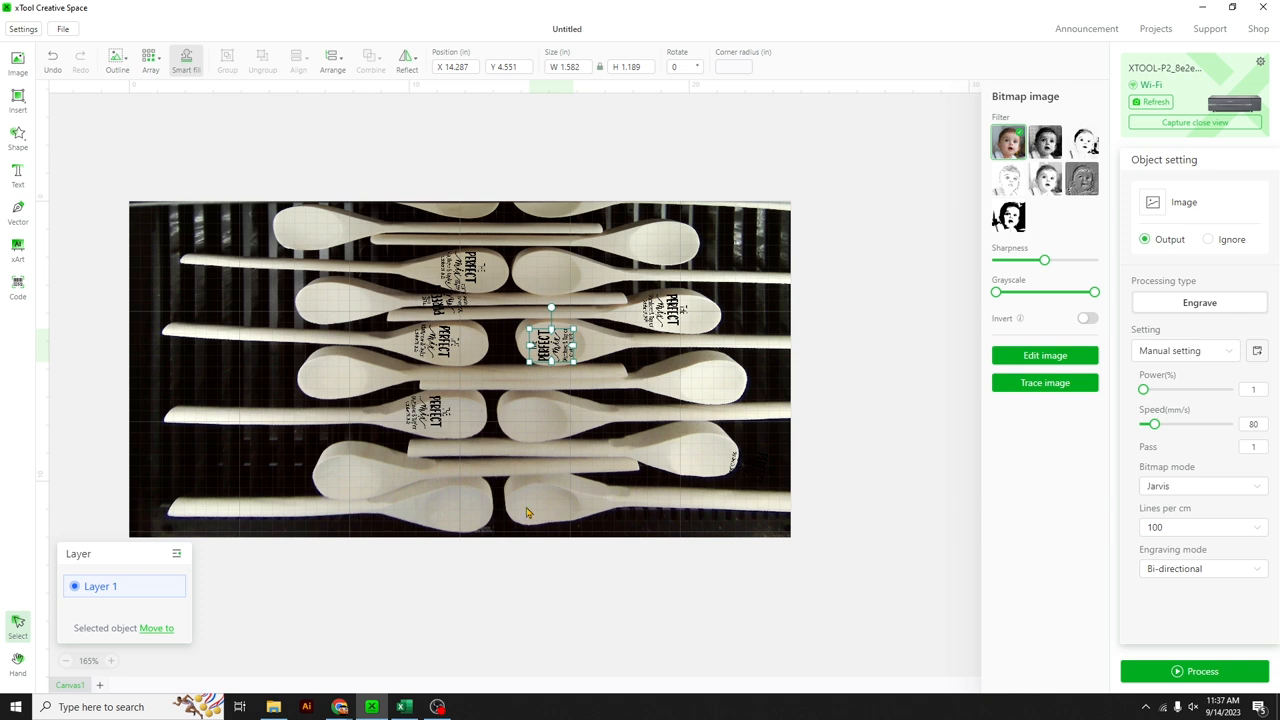
mouse_move(402, 480)
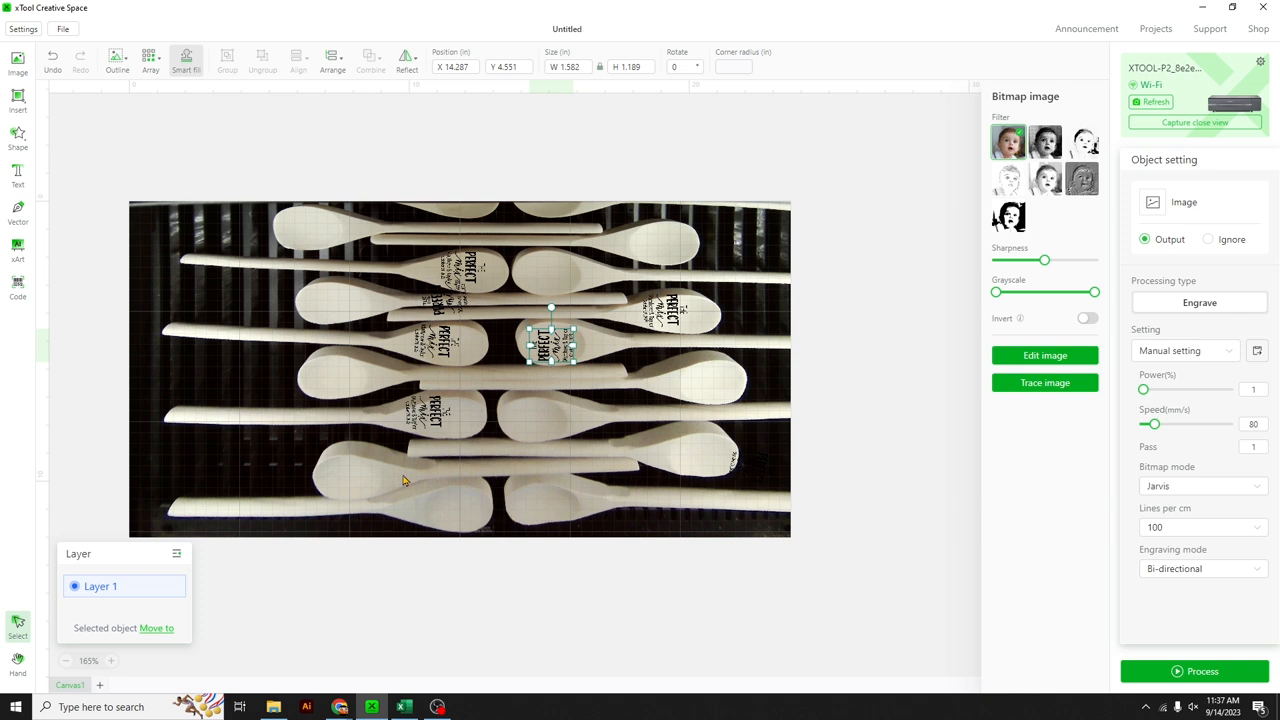
mouse_move(344, 418)
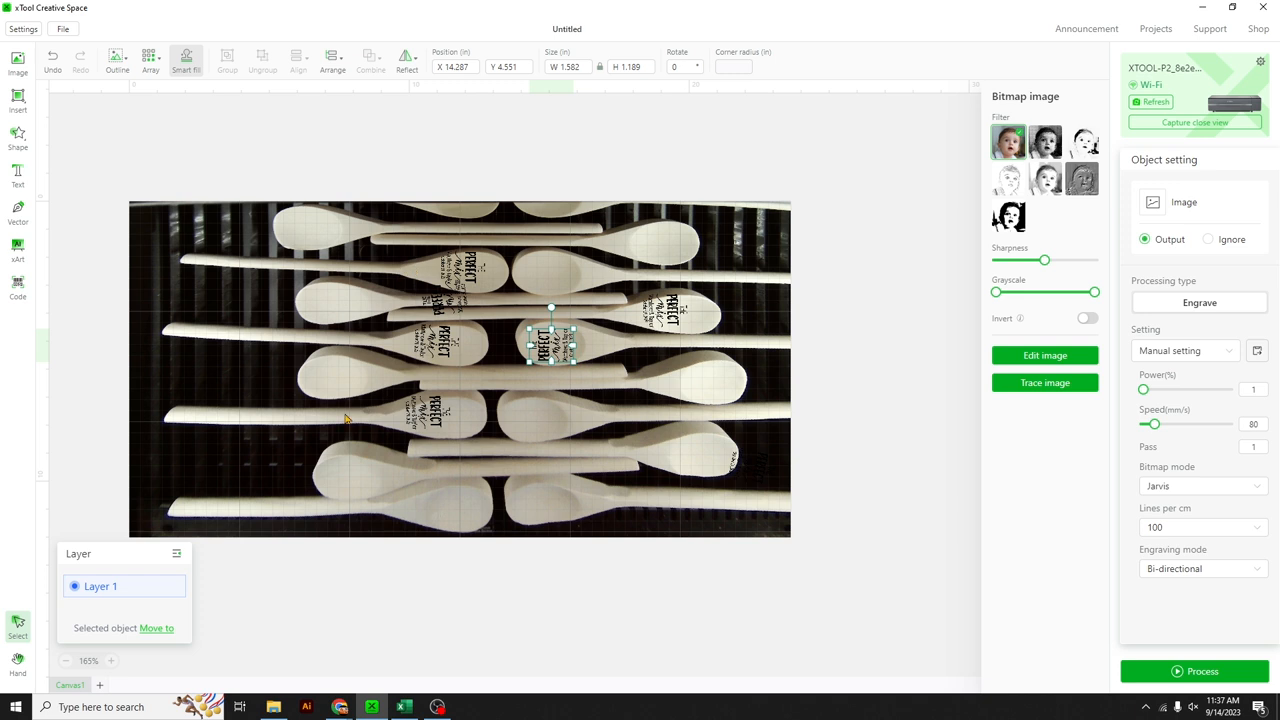
mouse_move(826, 382)
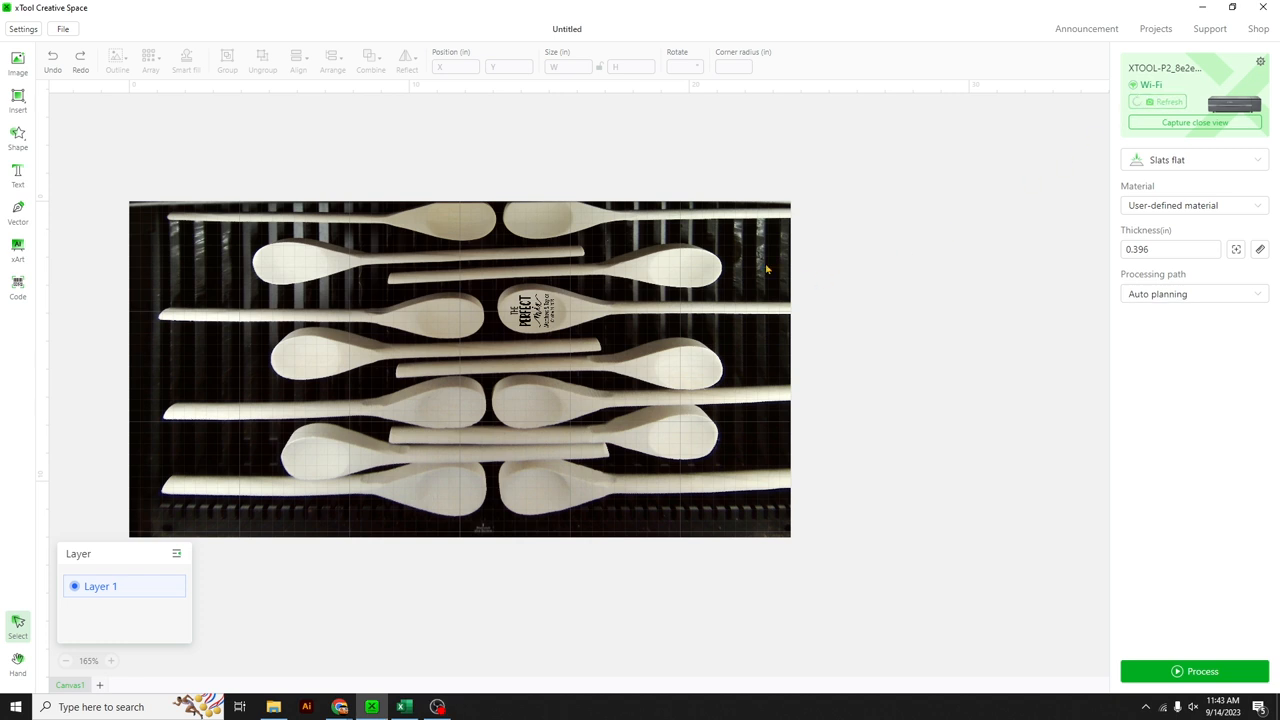
mouse_move(592, 400)
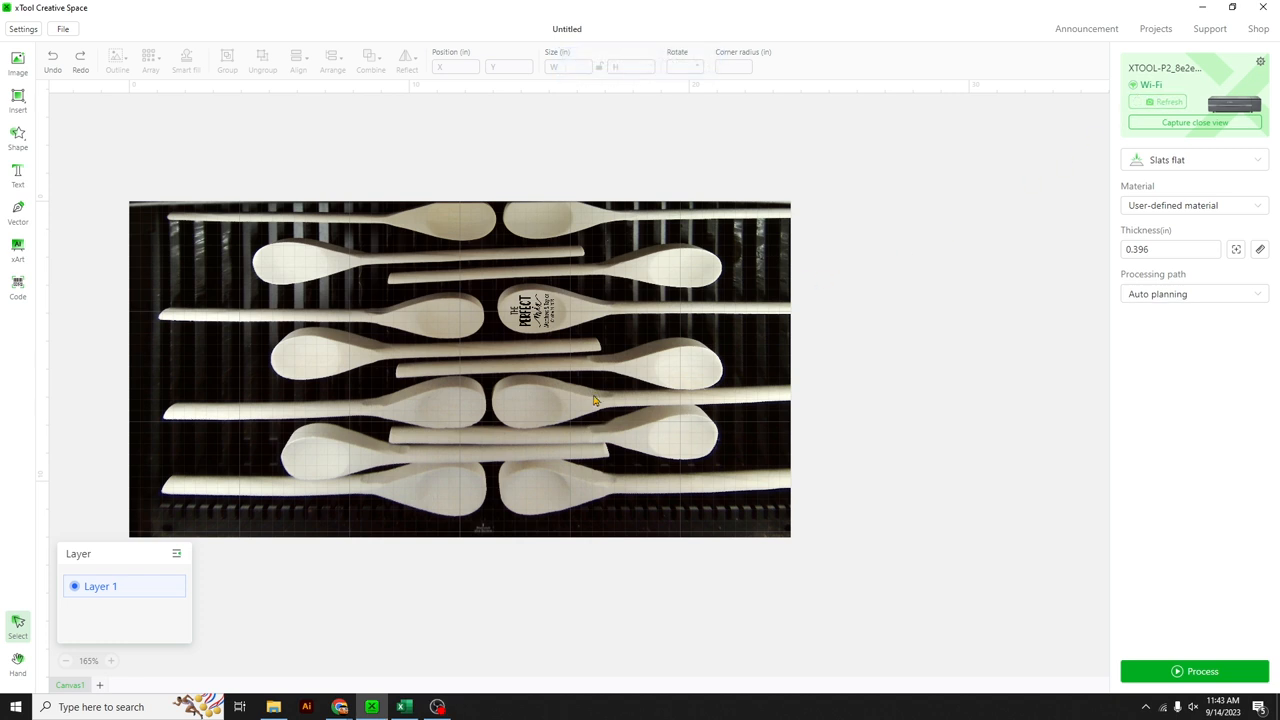
Step: Refresh the camera capture of the rearranged spoons and reselect the Perfect Mix design
left_click(1152, 100)
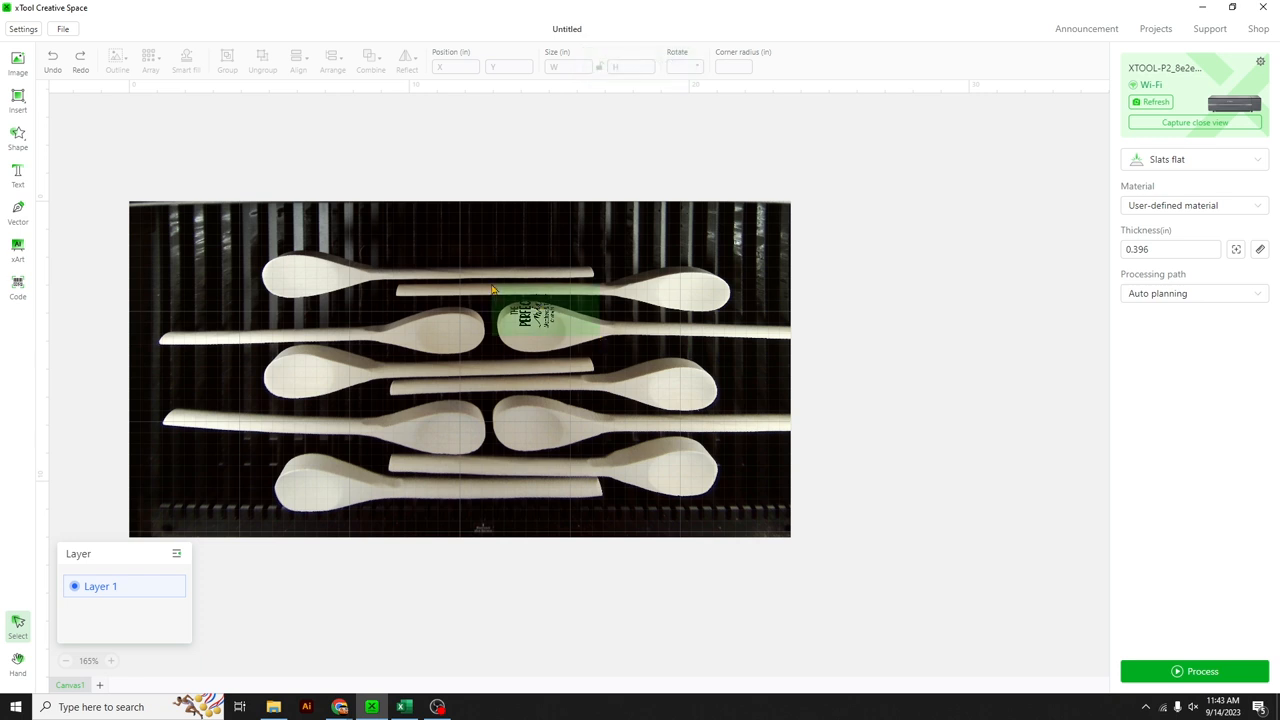
left_click(532, 324)
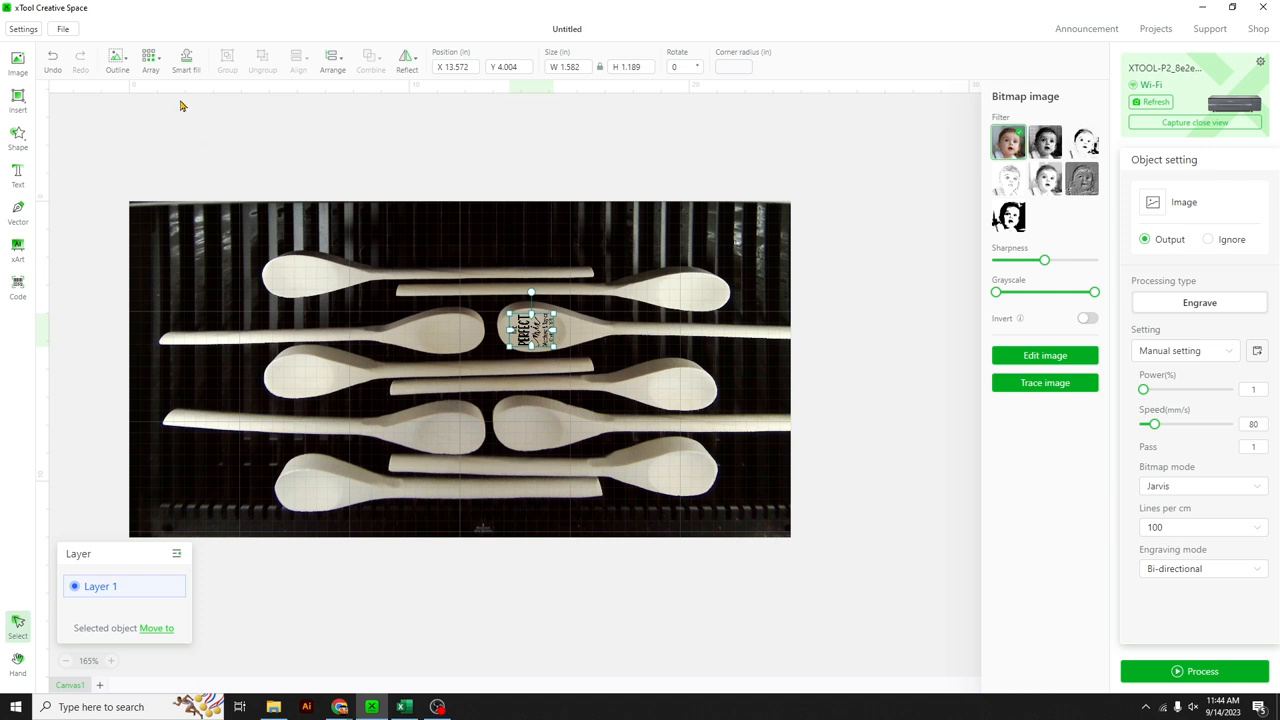
mouse_move(708, 330)
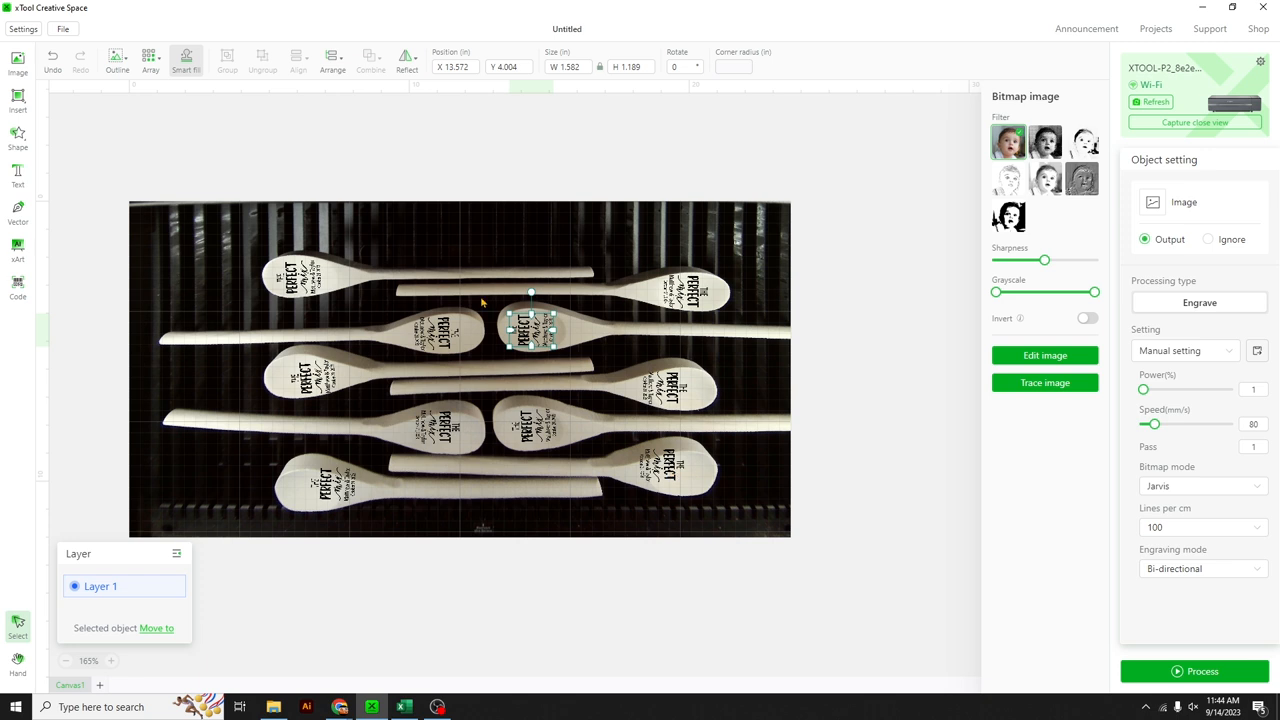
mouse_move(320, 336)
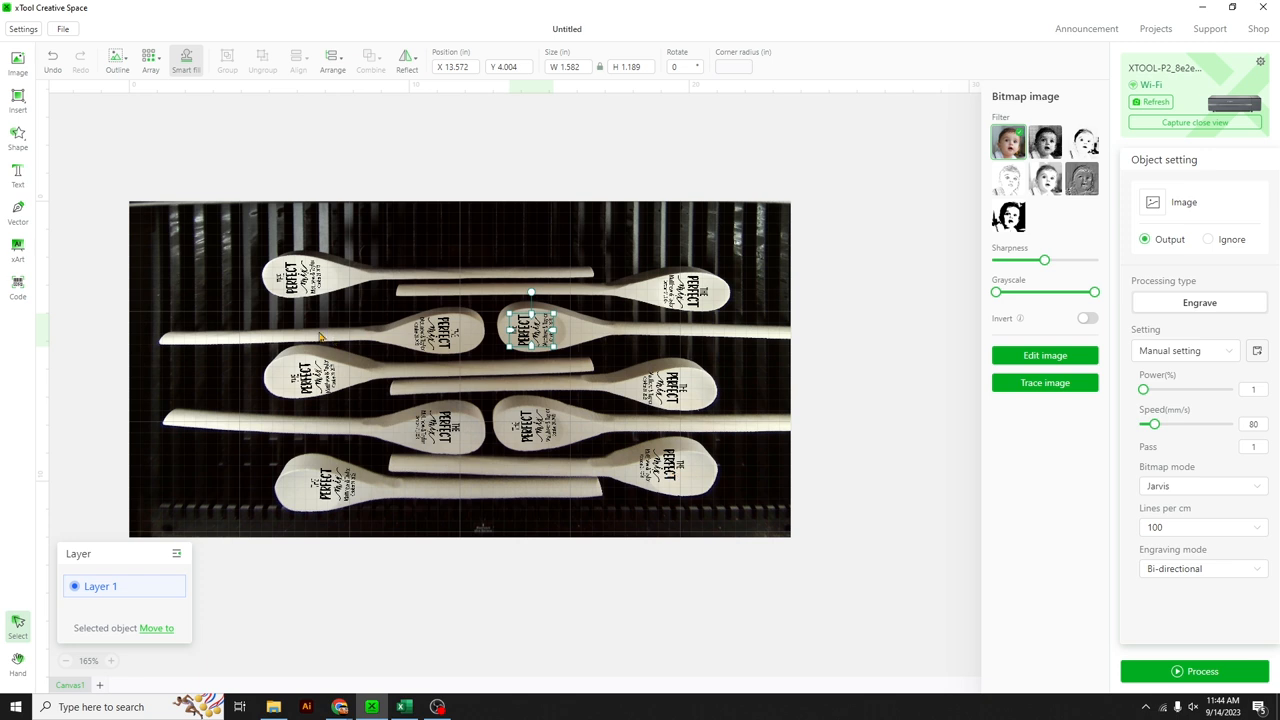
mouse_move(448, 420)
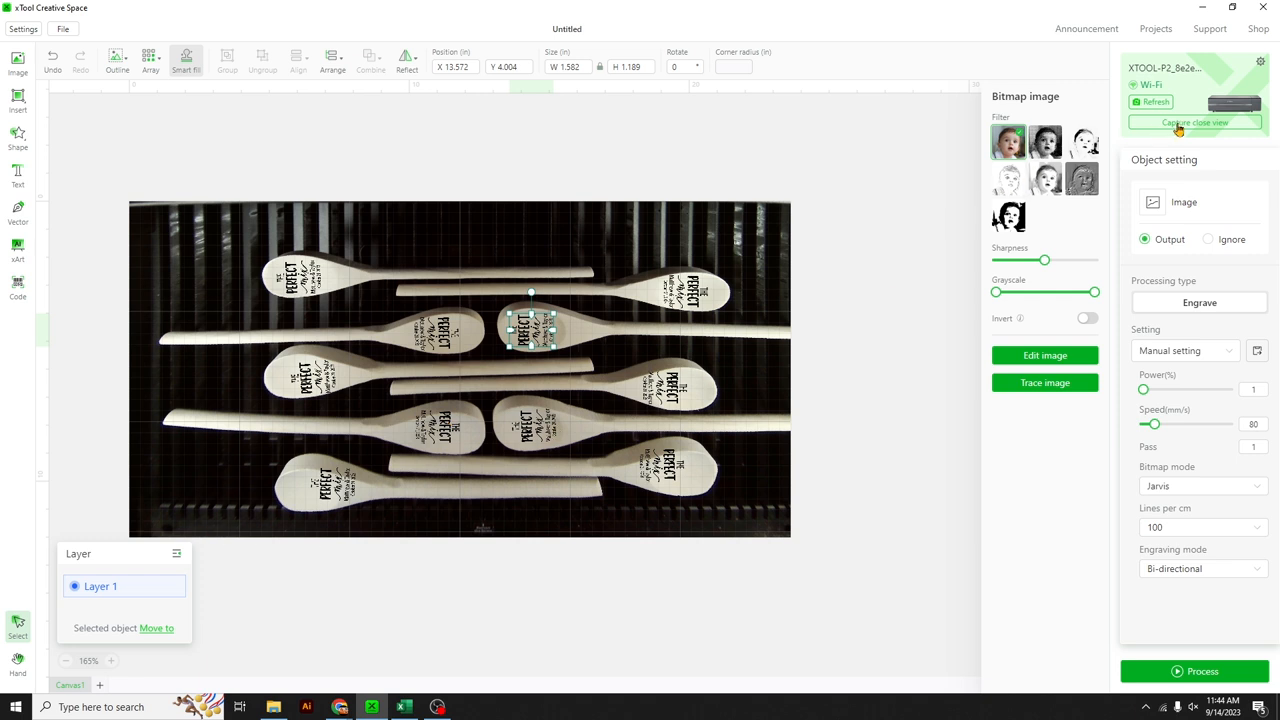
Step: Capture a close-up of a spoon and position the design on its head
left_click(1194, 122)
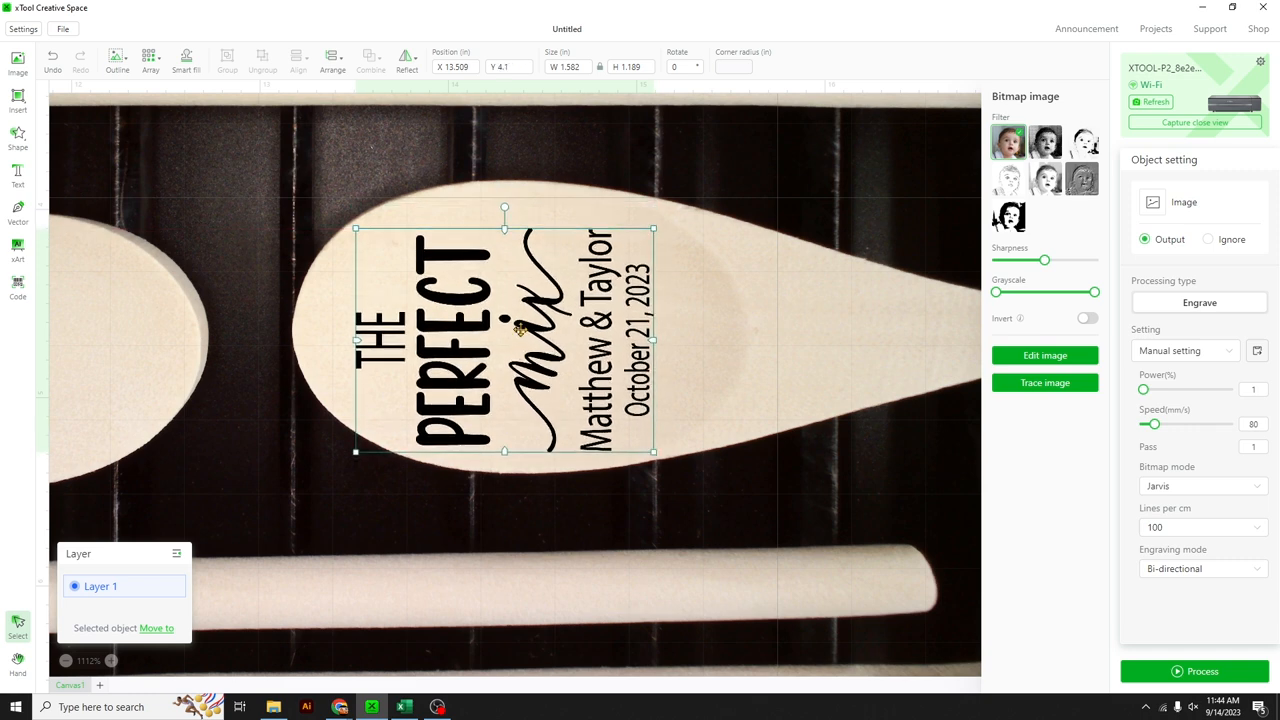
left_click_drag(504, 340, 504, 330)
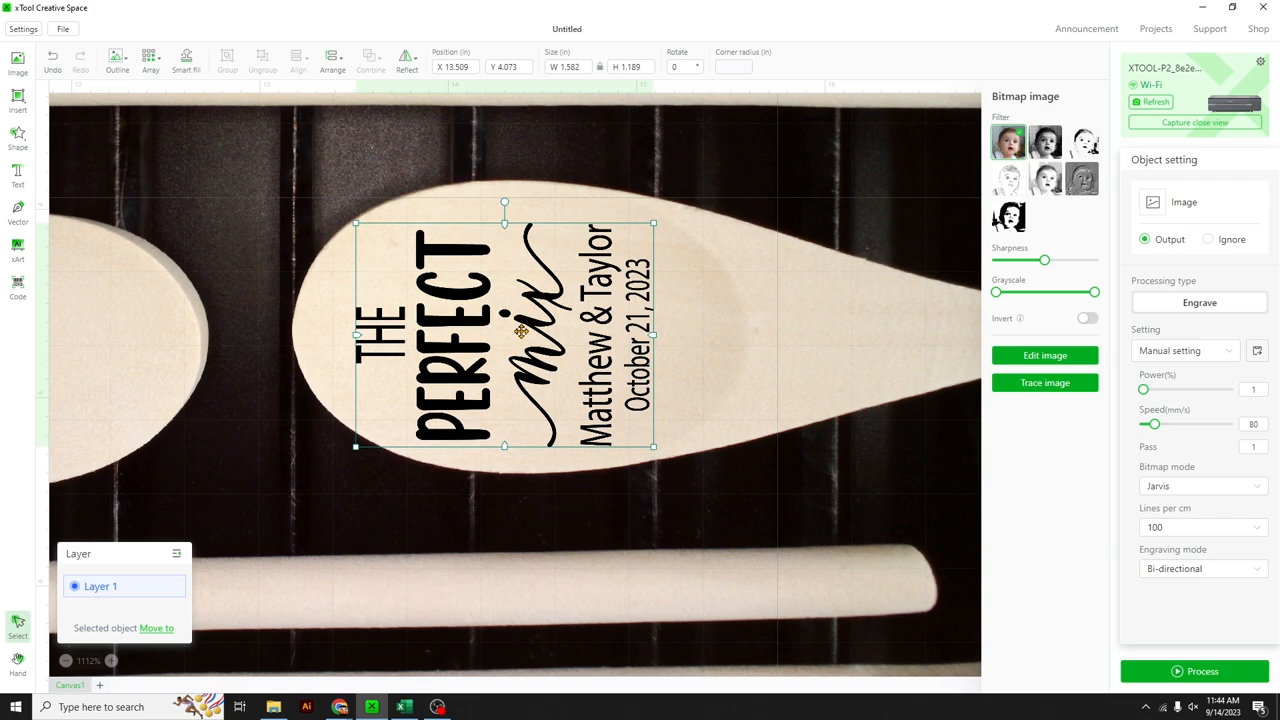
scroll("down", 3)
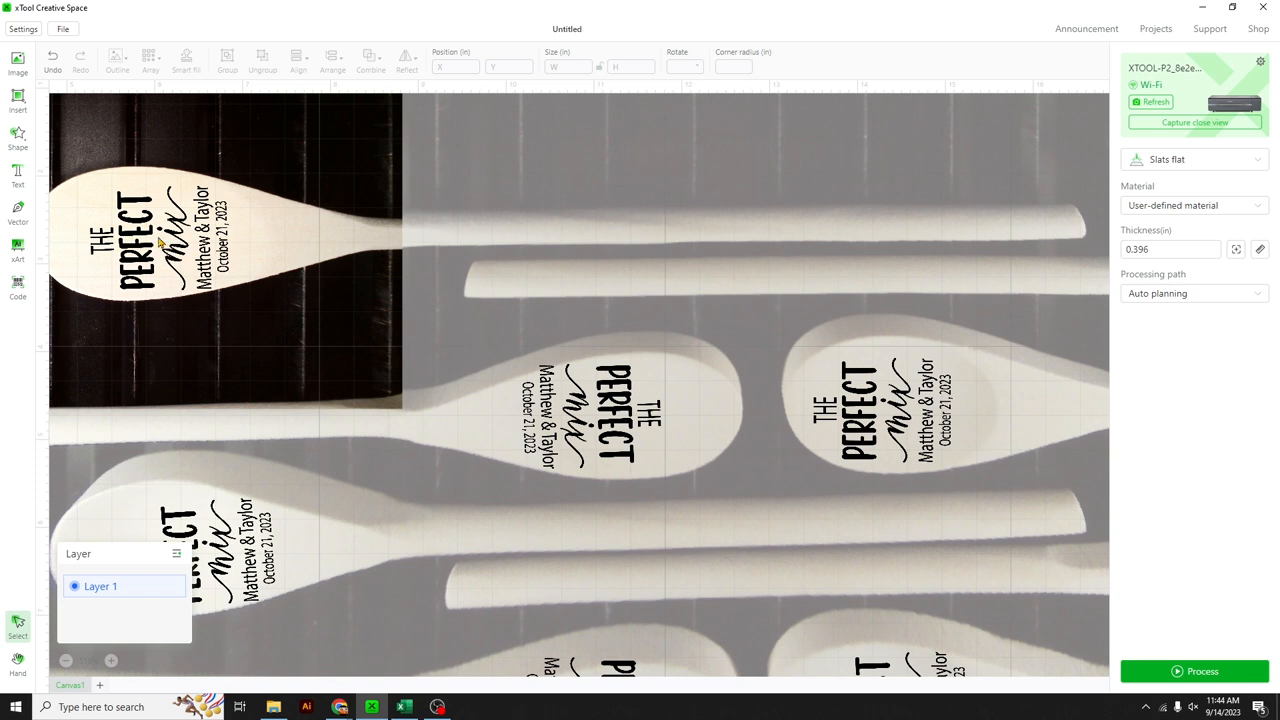
left_click(150, 230)
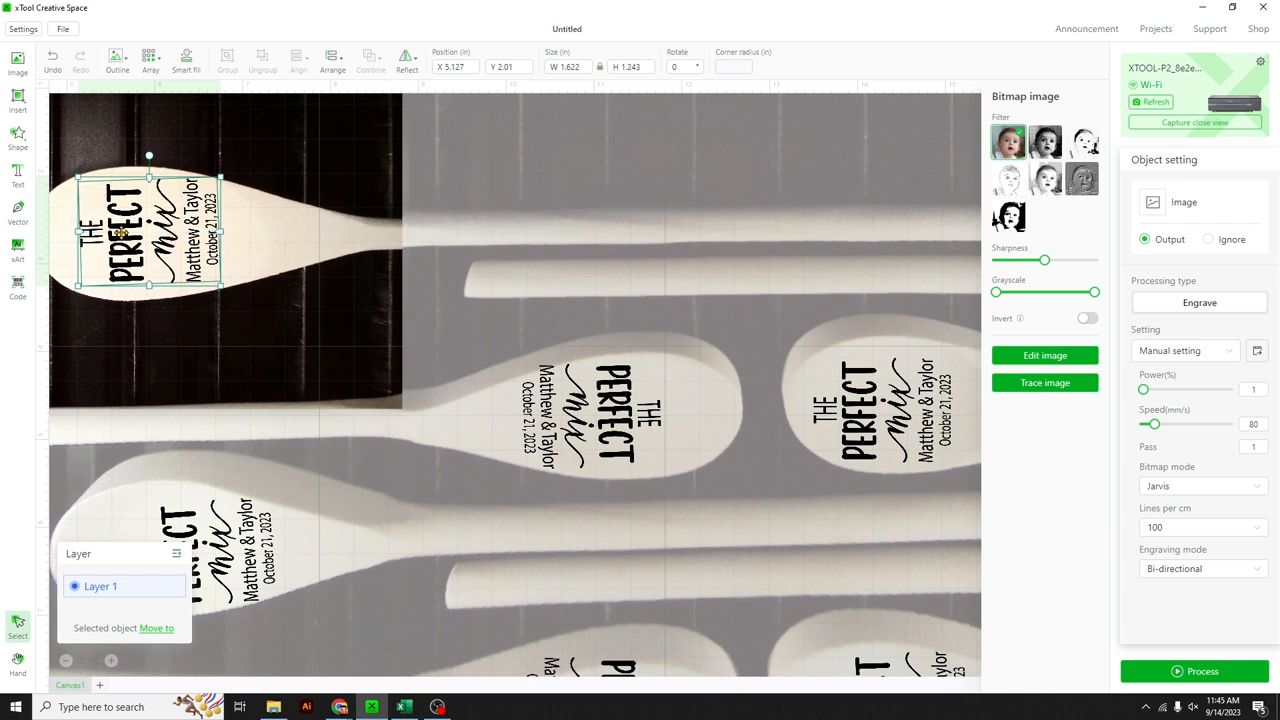
mouse_move(142, 292)
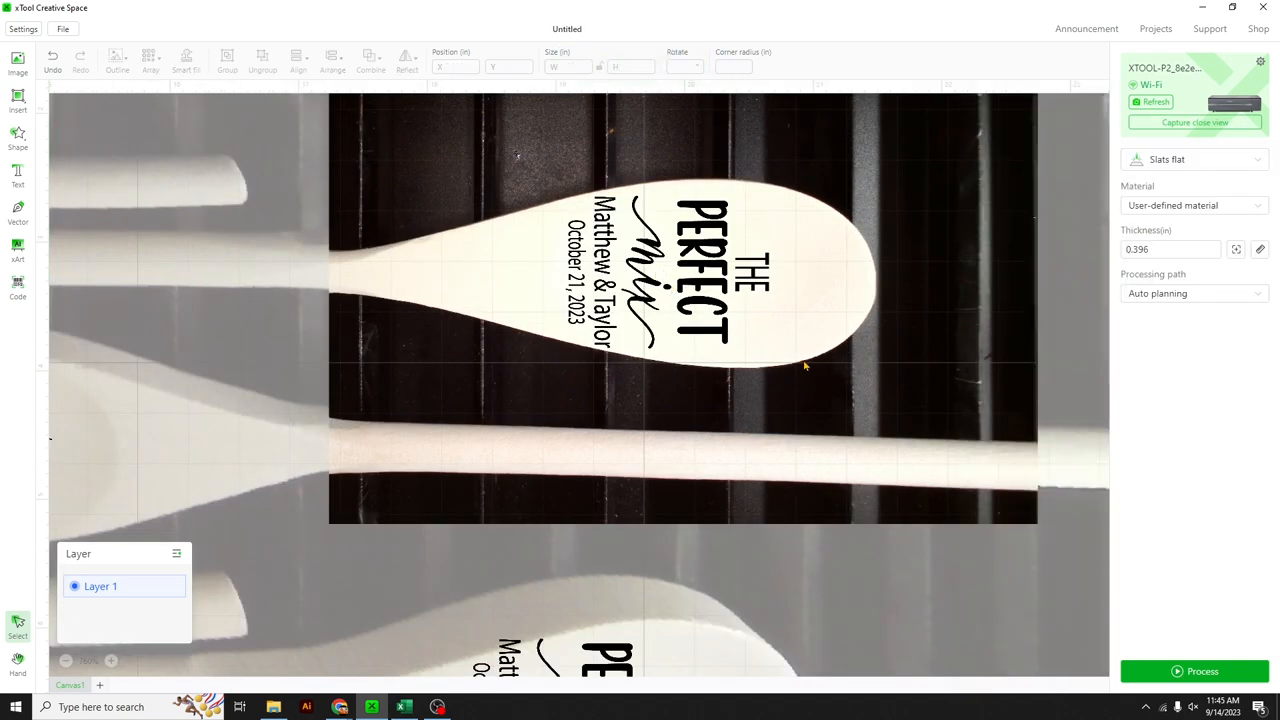
Step: Nudge the design copies on the other spoons squarely onto their bowls
left_click(690, 280)
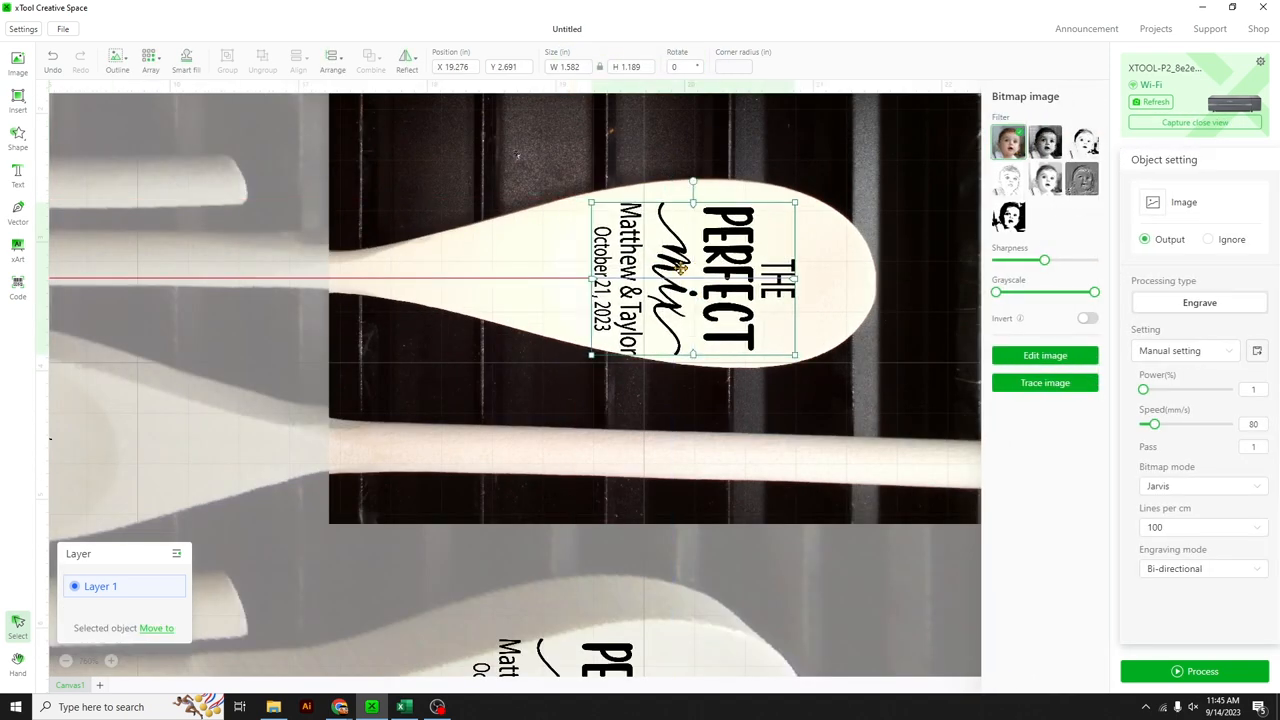
left_click_drag(692, 276, 708, 276)
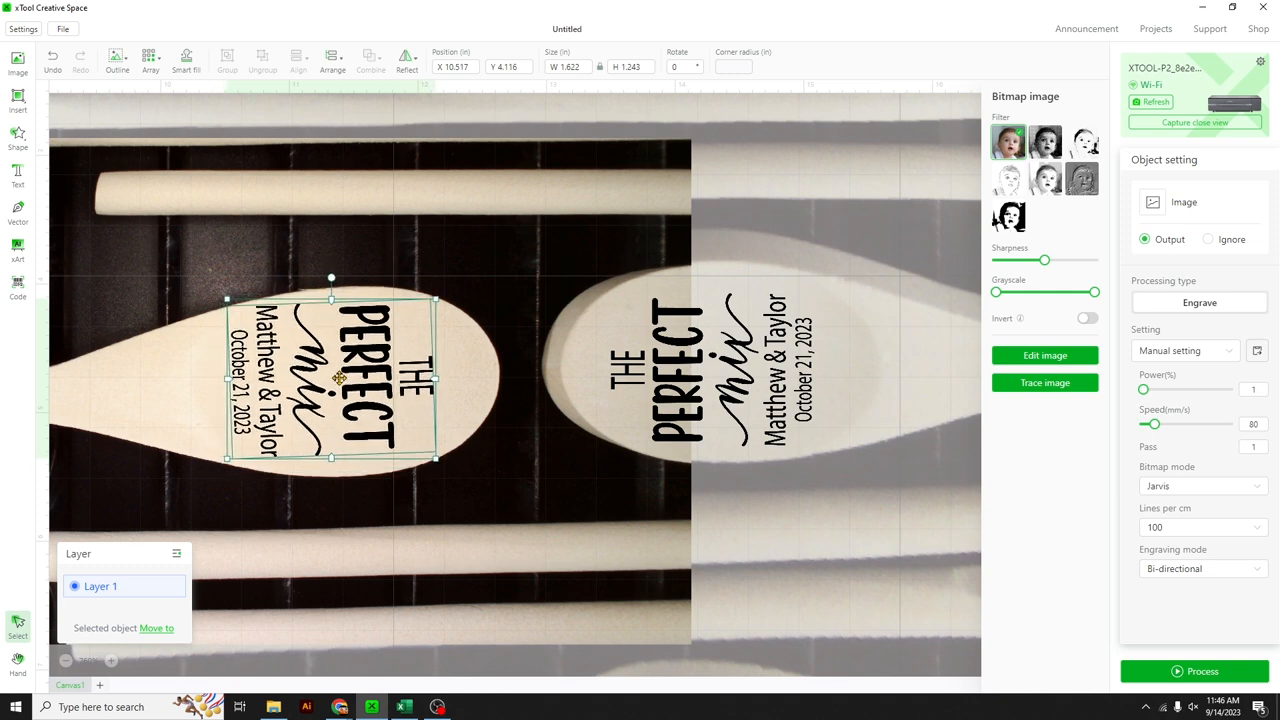
left_click_drag(330, 378, 338, 378)
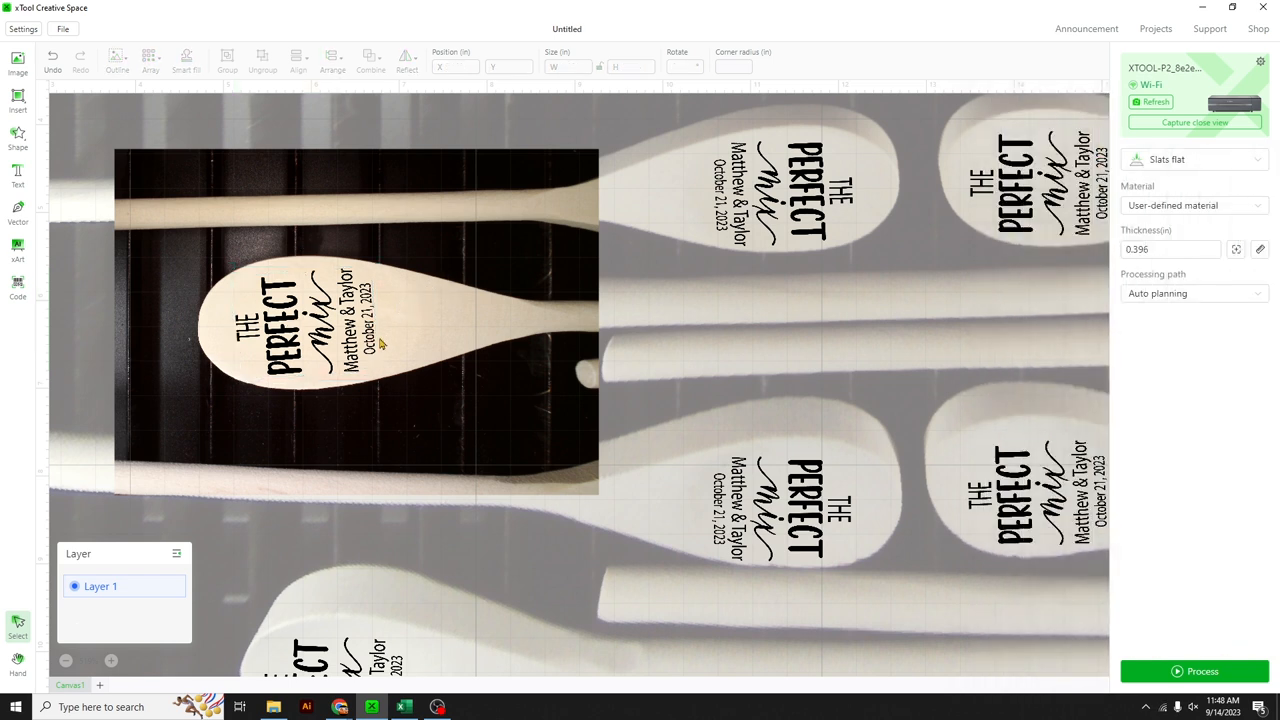
mouse_move(376, 368)
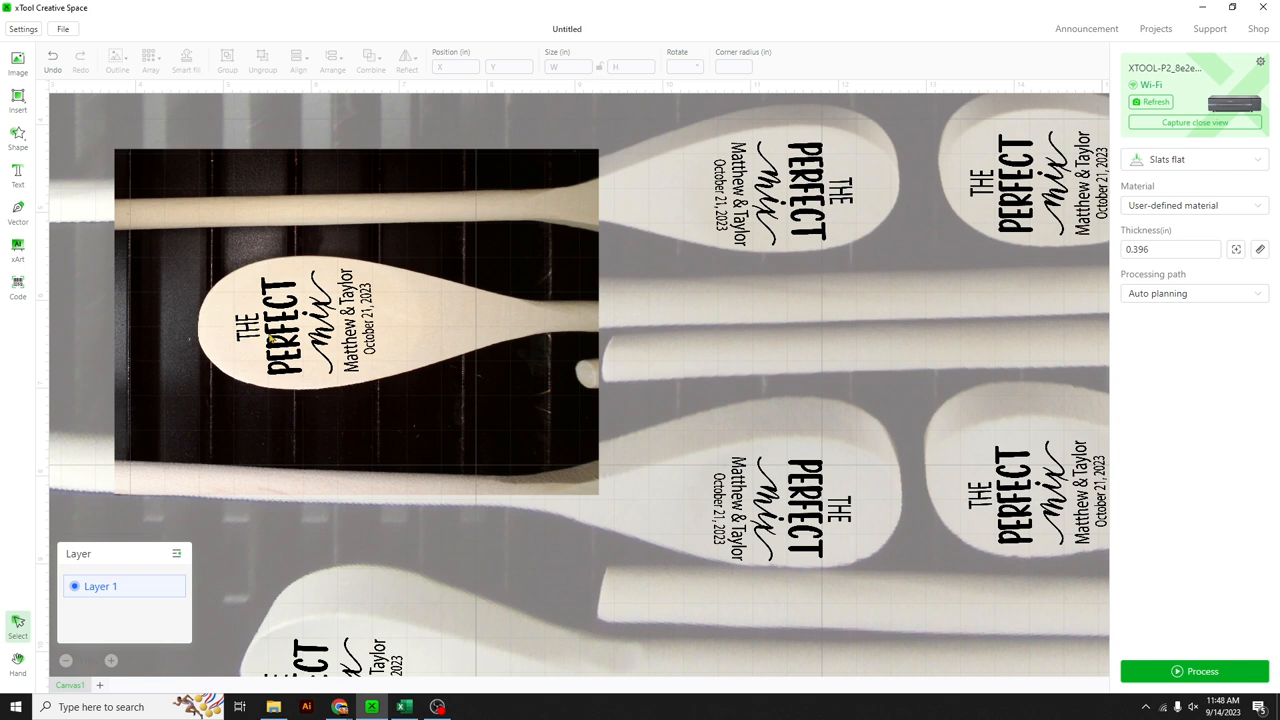
mouse_move(496, 370)
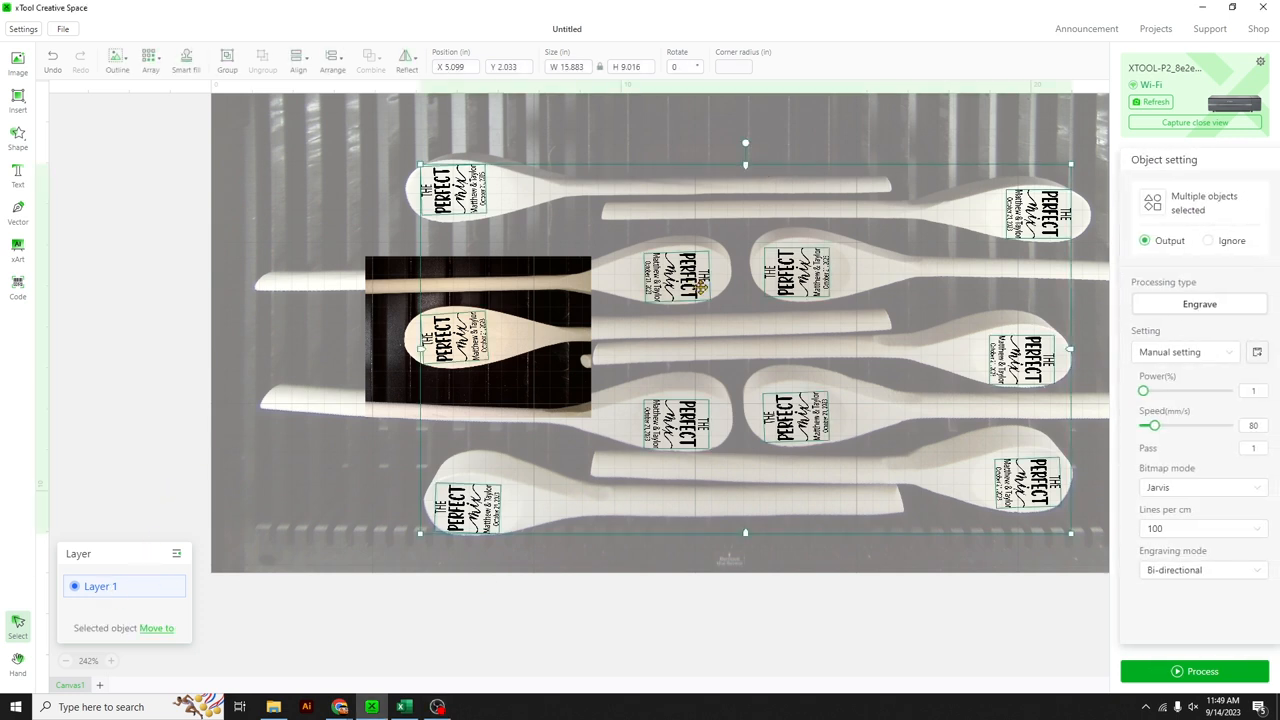
mouse_move(838, 476)
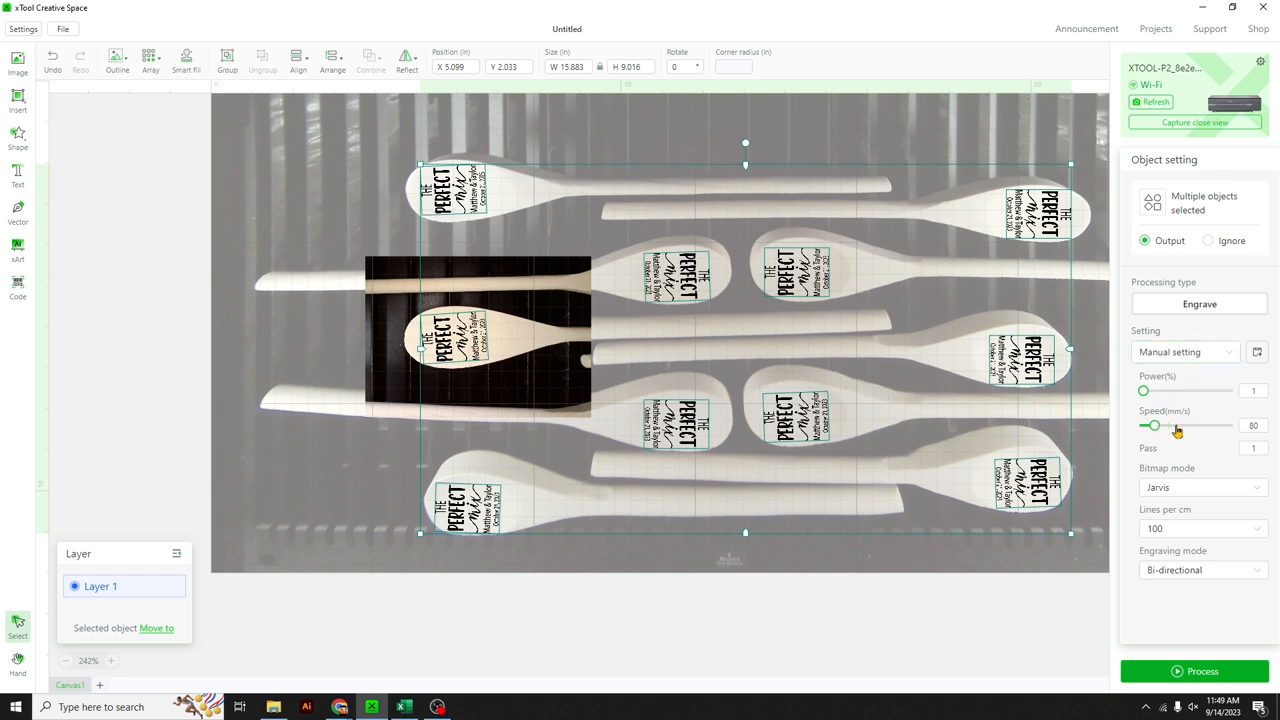
Step: Set engraving power to 30, raise the speed, and choose a higher lines-per-cm value
left_click(1252, 390)
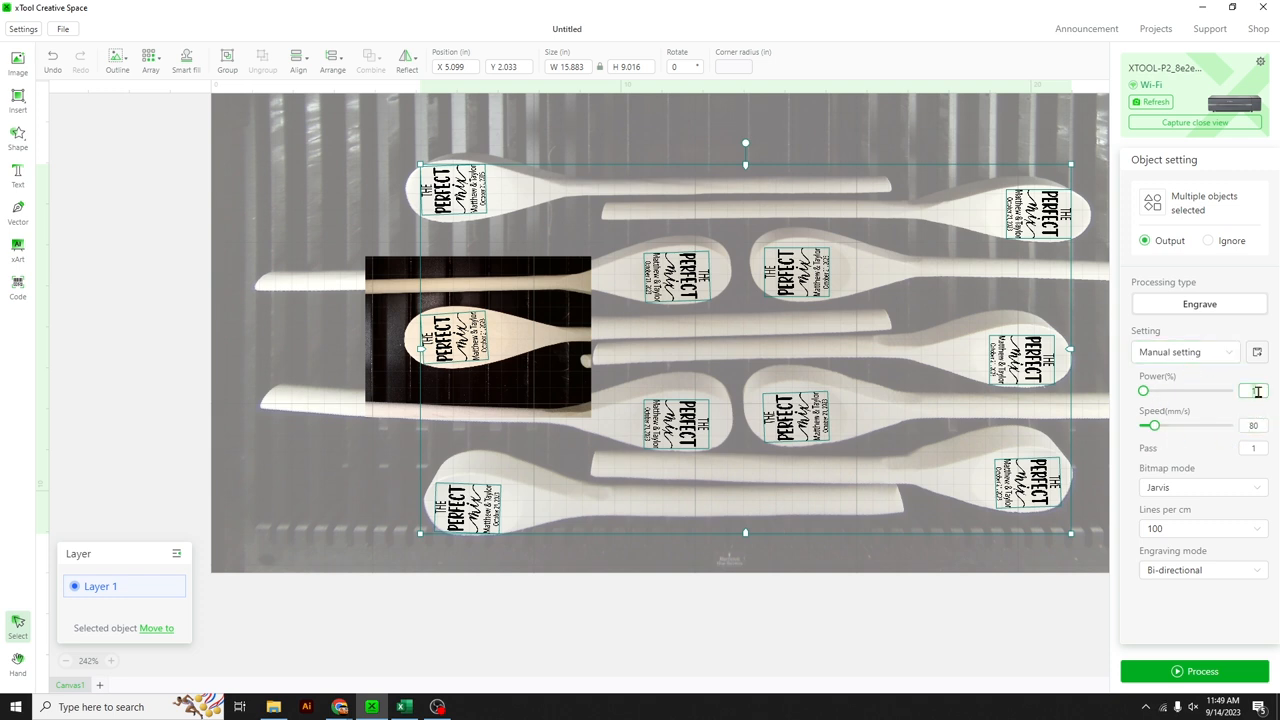
type("30")
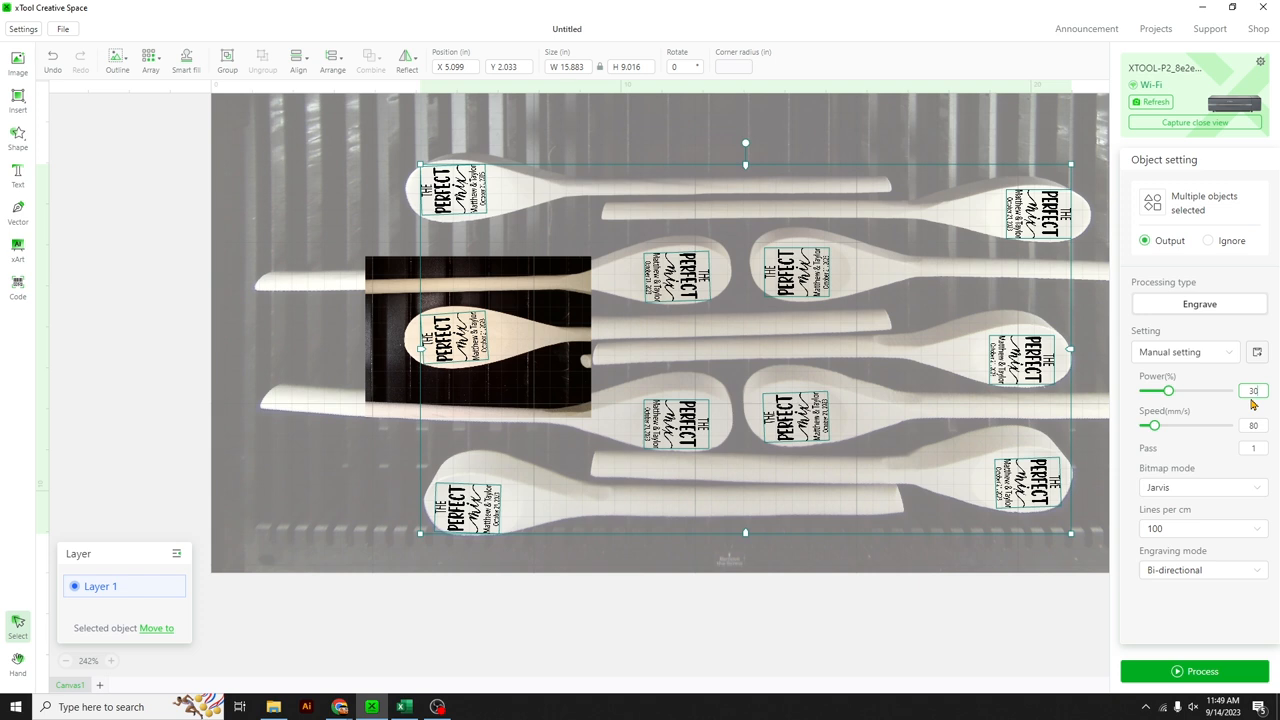
left_click_drag(1168, 390, 1144, 390)
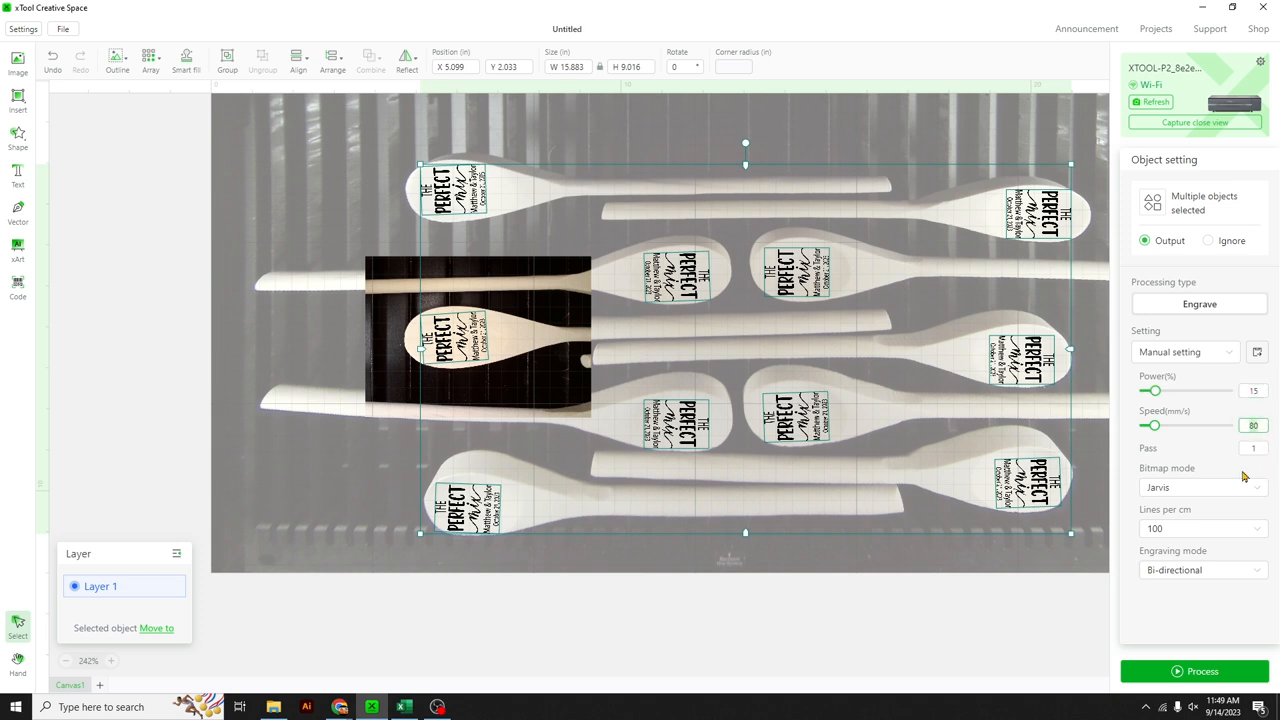
left_click_drag(1156, 424, 1188, 424)
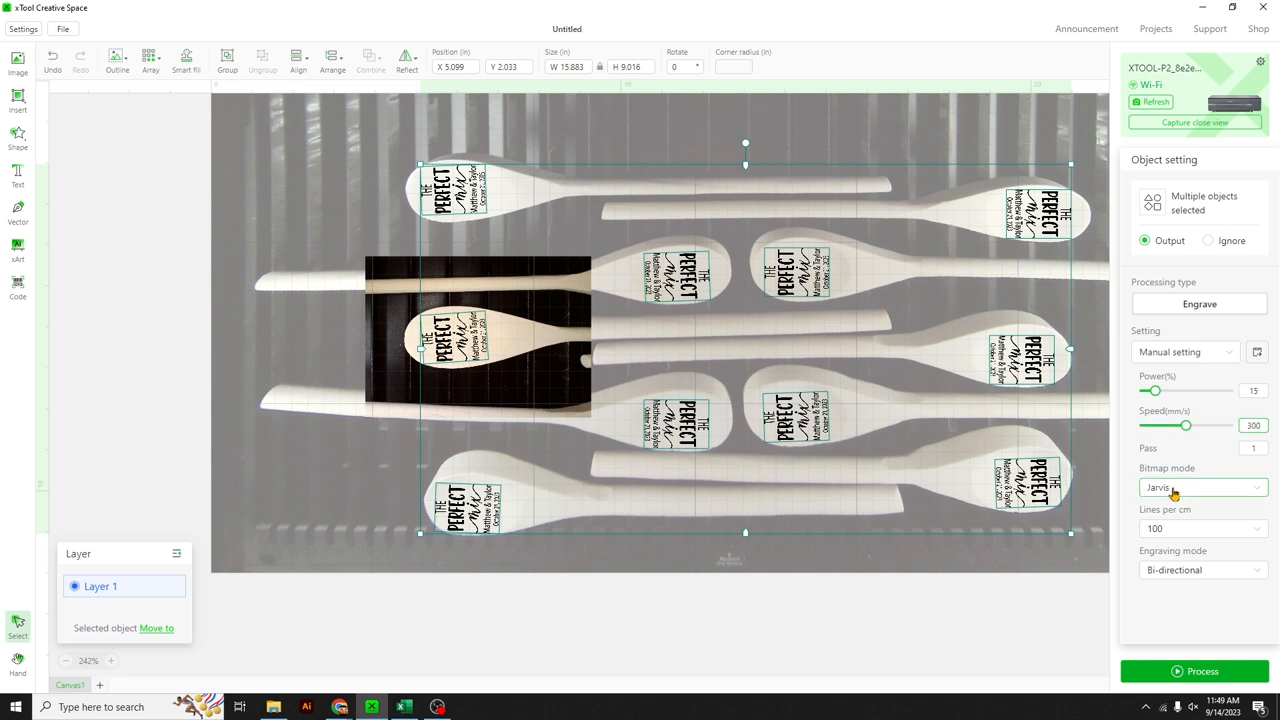
left_click(1200, 528)
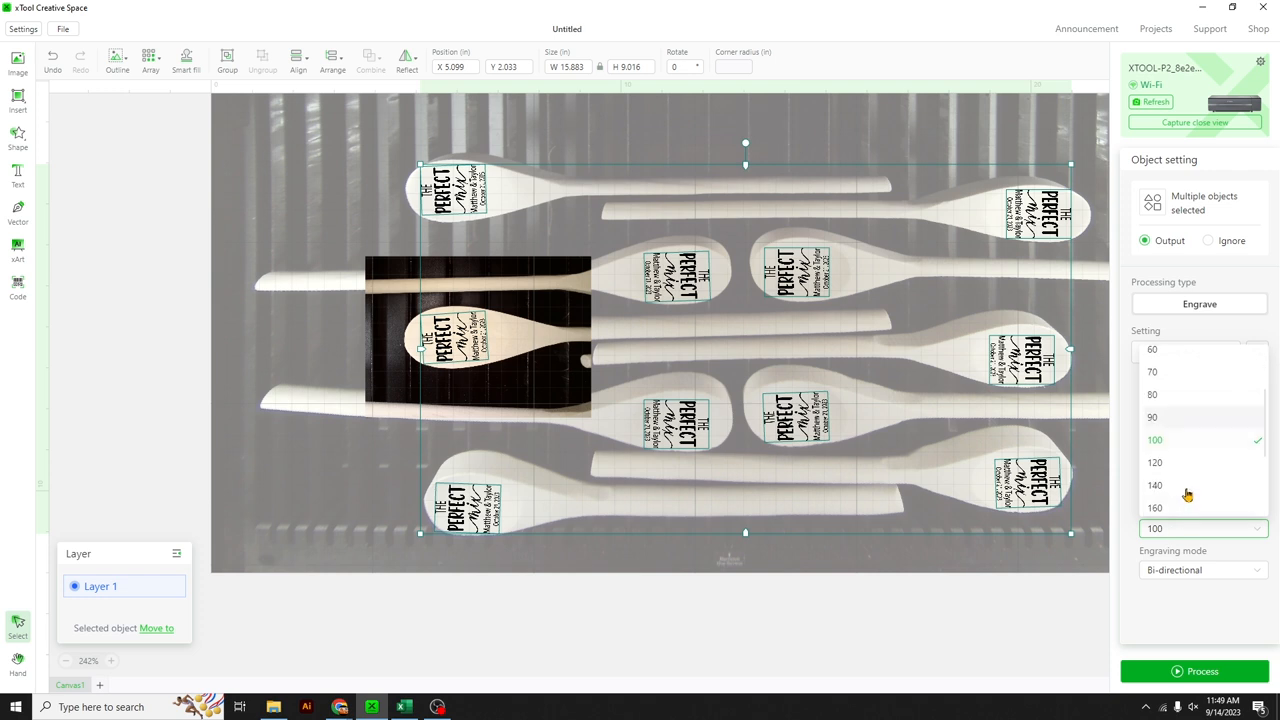
scroll("down", 3)
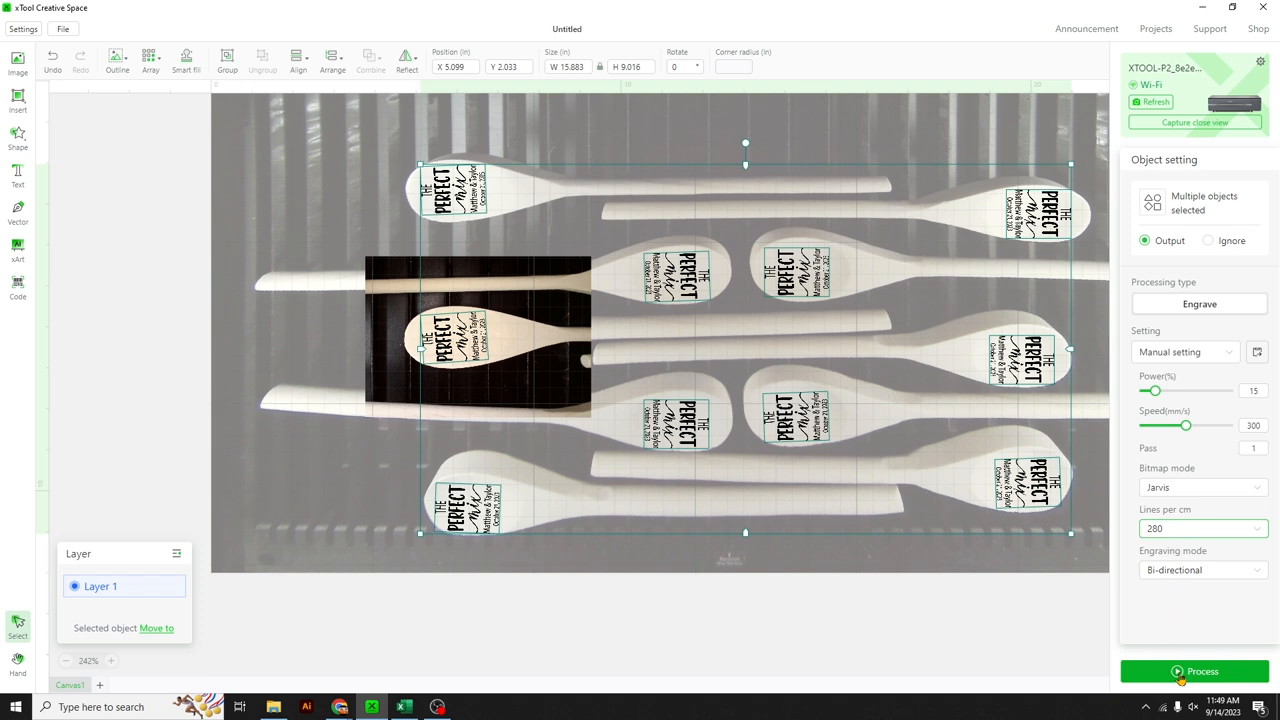
mouse_move(1184, 172)
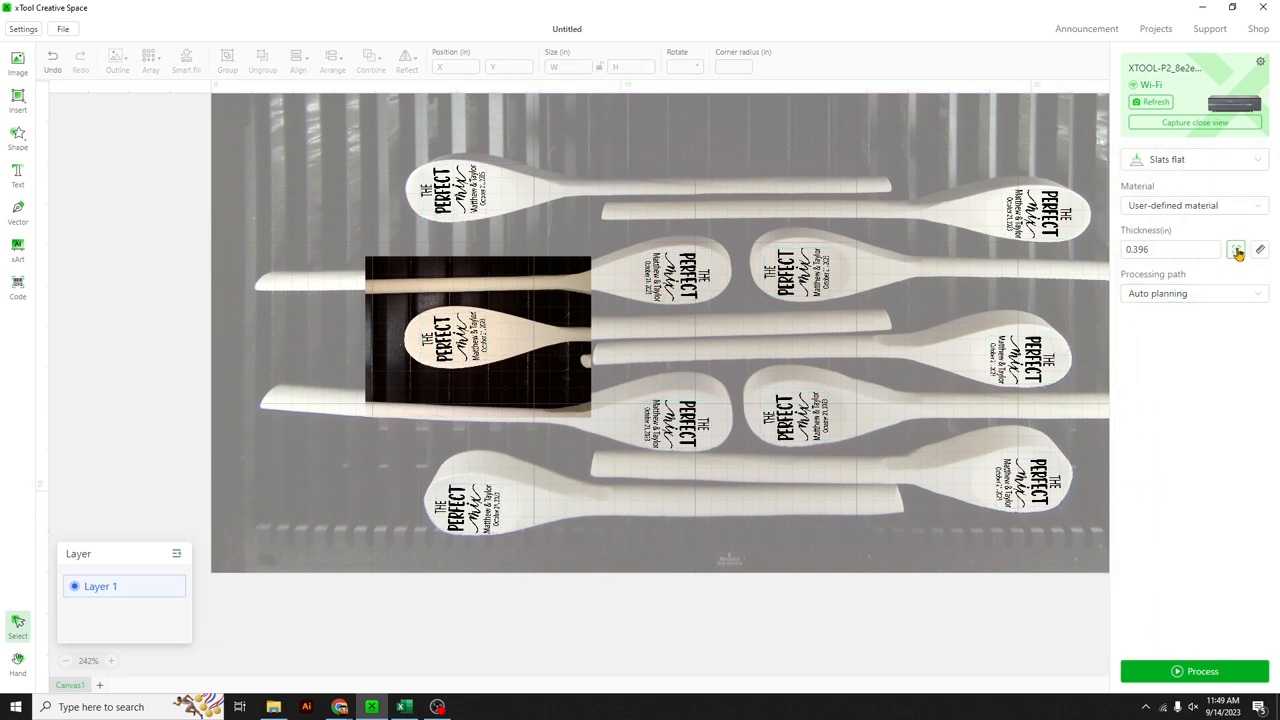
mouse_move(1236, 248)
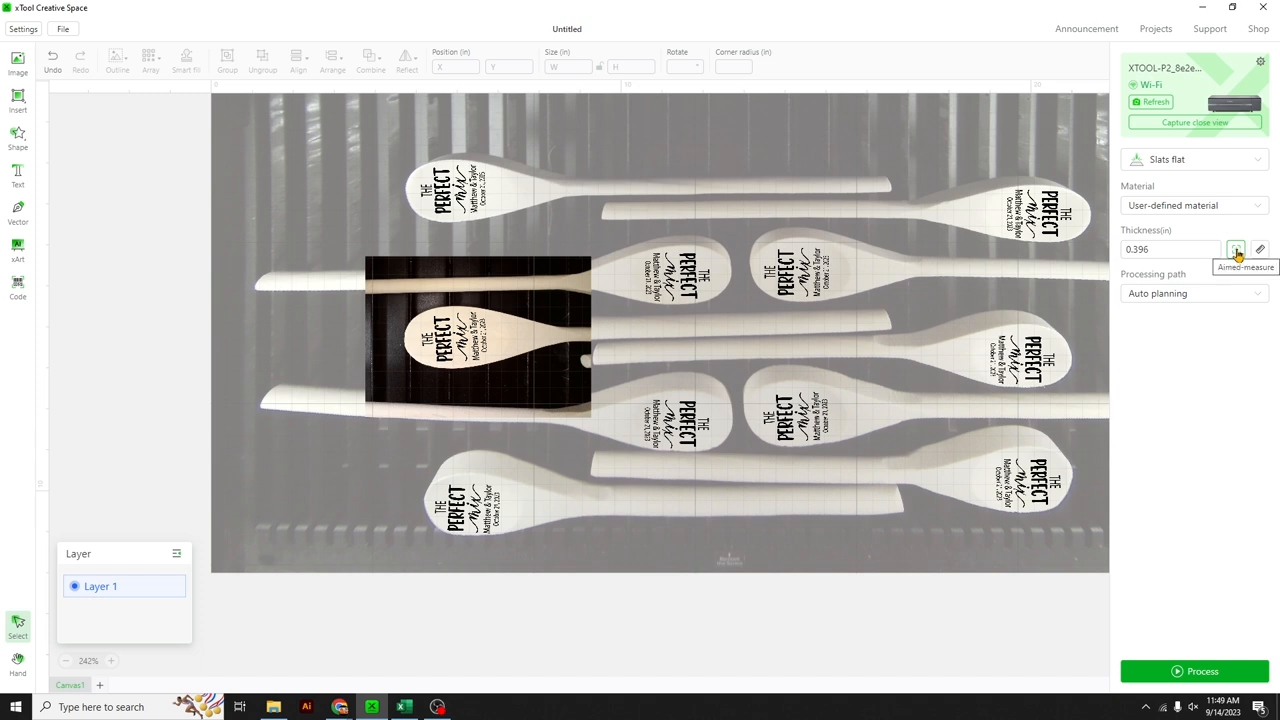
Step: Auto-measure the material thickness by marking areas on two spoons
left_click(1236, 248)
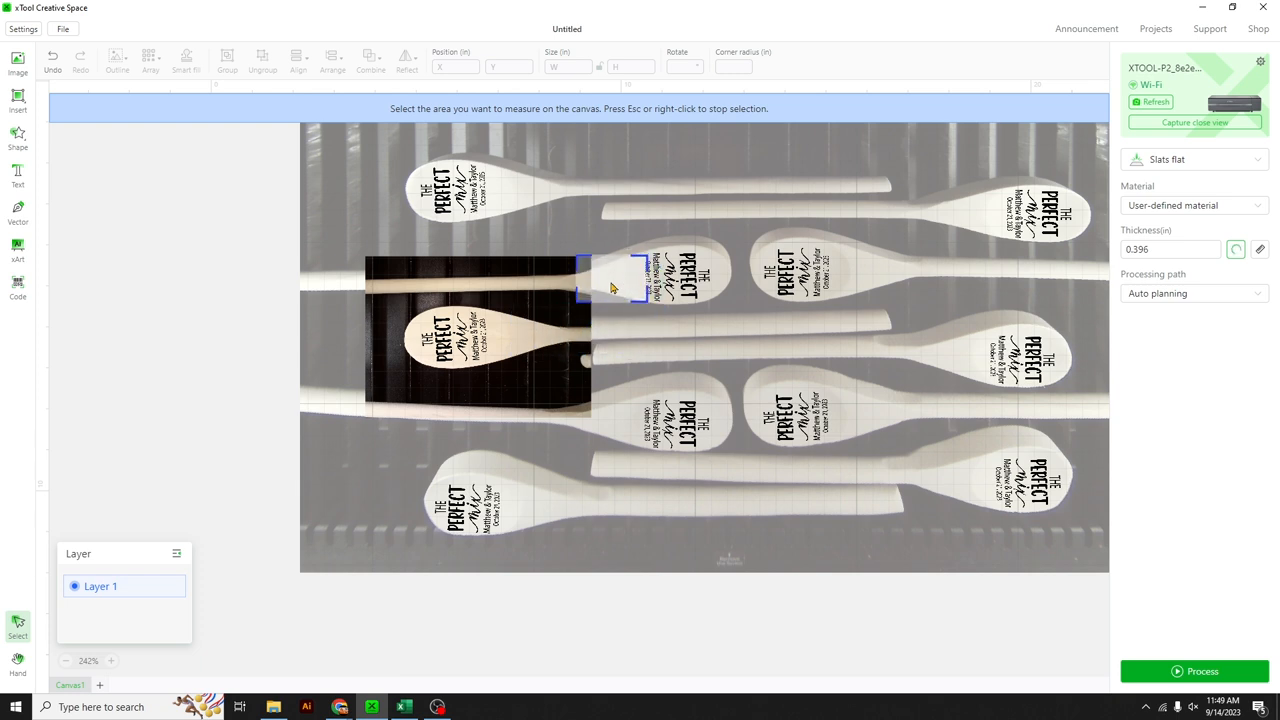
left_click_drag(610, 288, 876, 276)
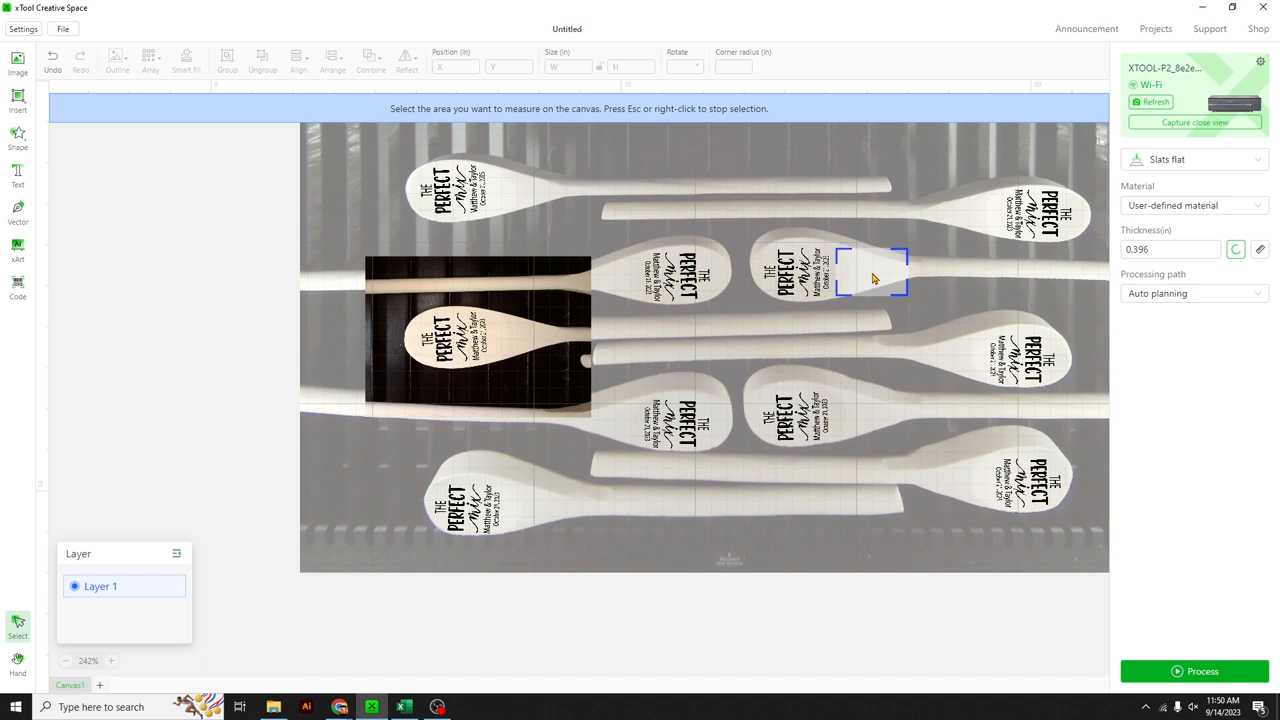
left_click_drag(844, 284, 916, 258)
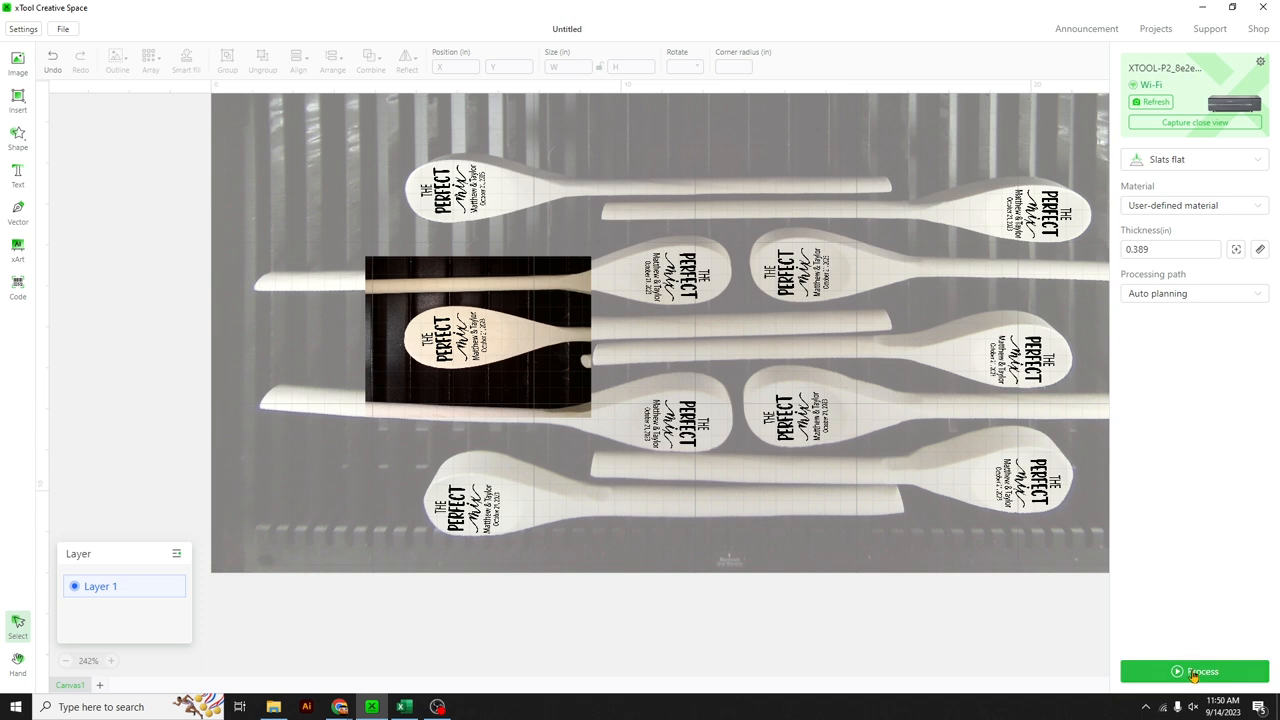
mouse_move(1192, 368)
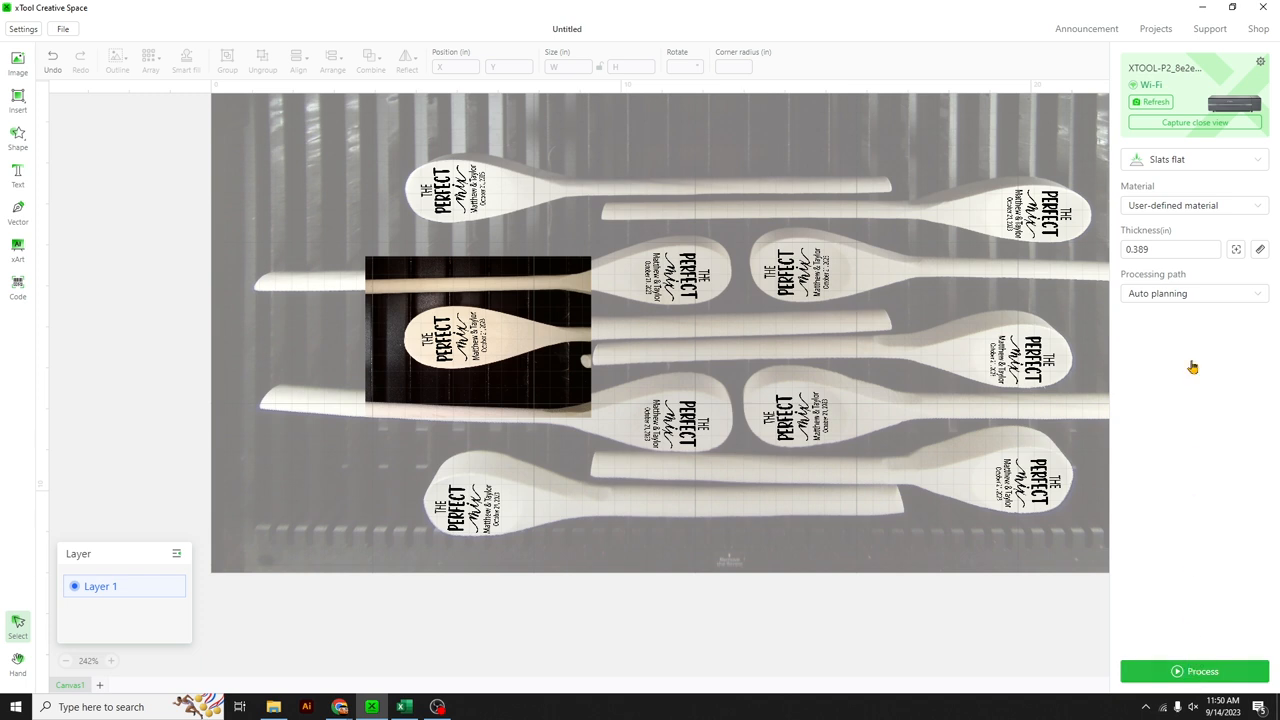
Step: Process the engraving job and start it on the laser
left_click(1194, 672)
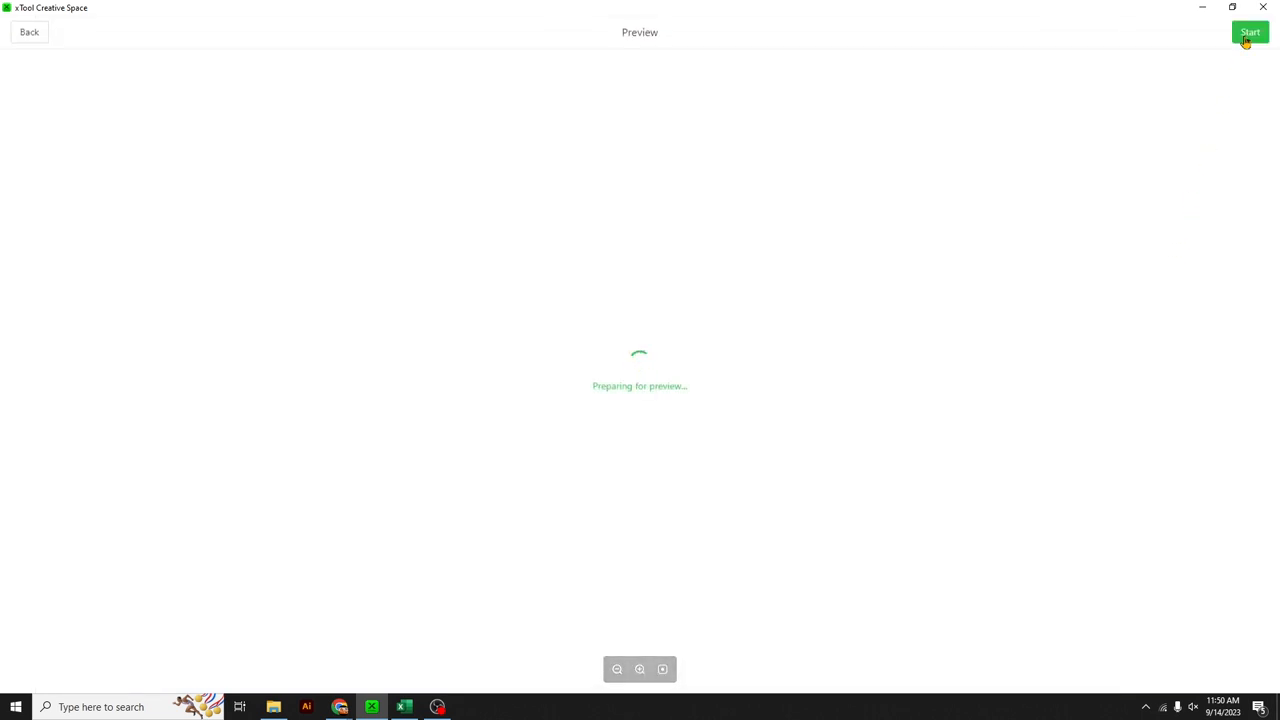
left_click(1248, 32)
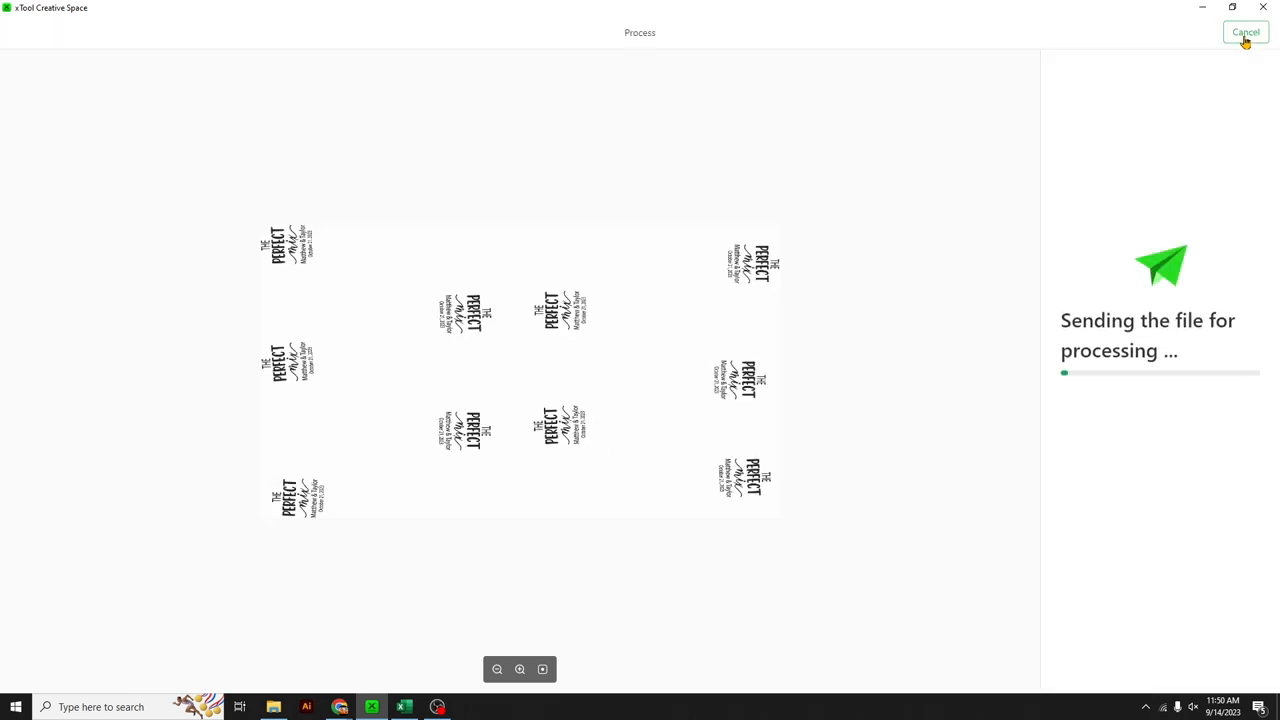